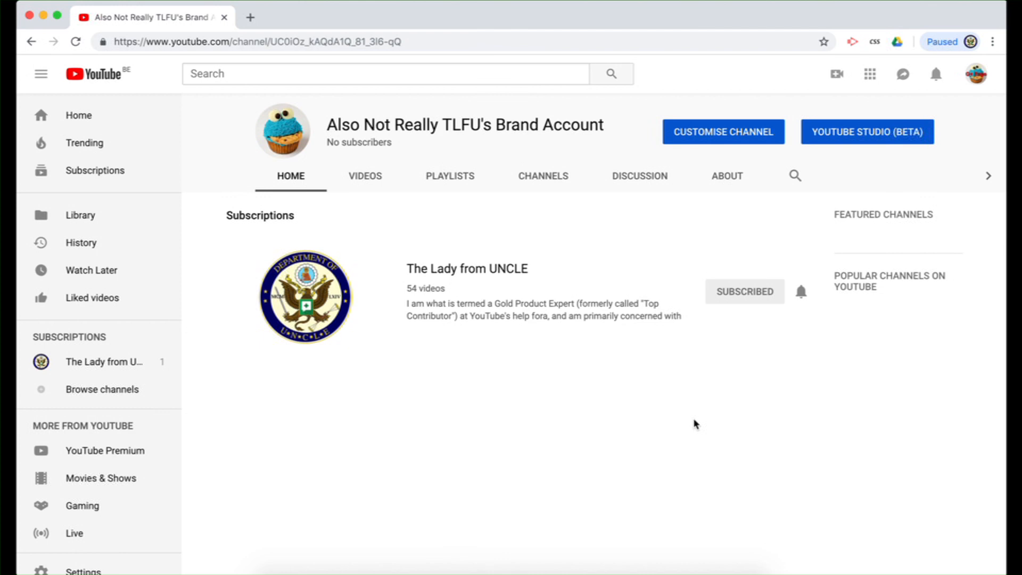
{"action": "mouse_move", "coordinate": [799, 405]}
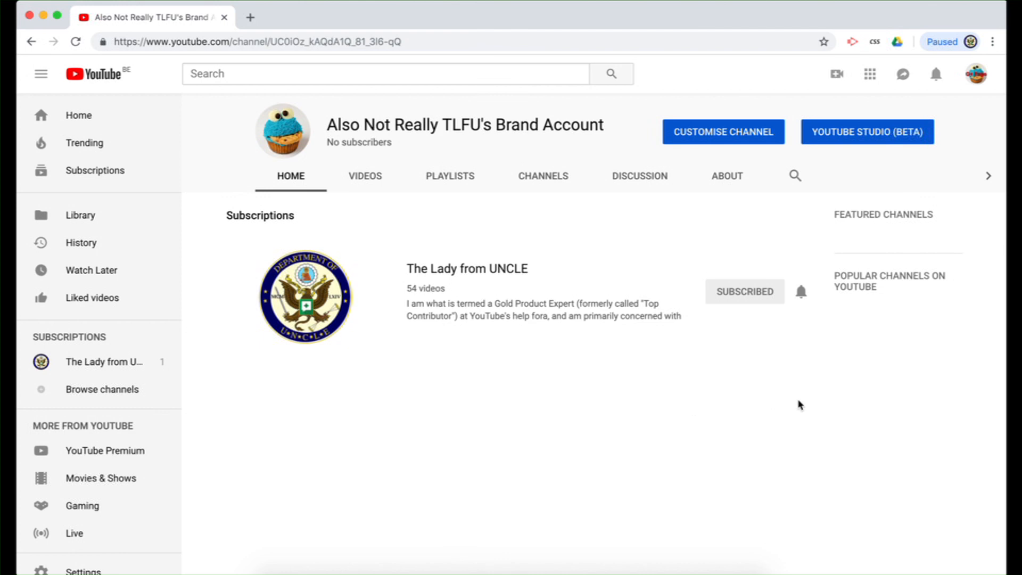
Go from the avatar menu to Settings and open 'See all my channels or create a new channel'
{"action": "left_click", "coordinate": [975, 73]}
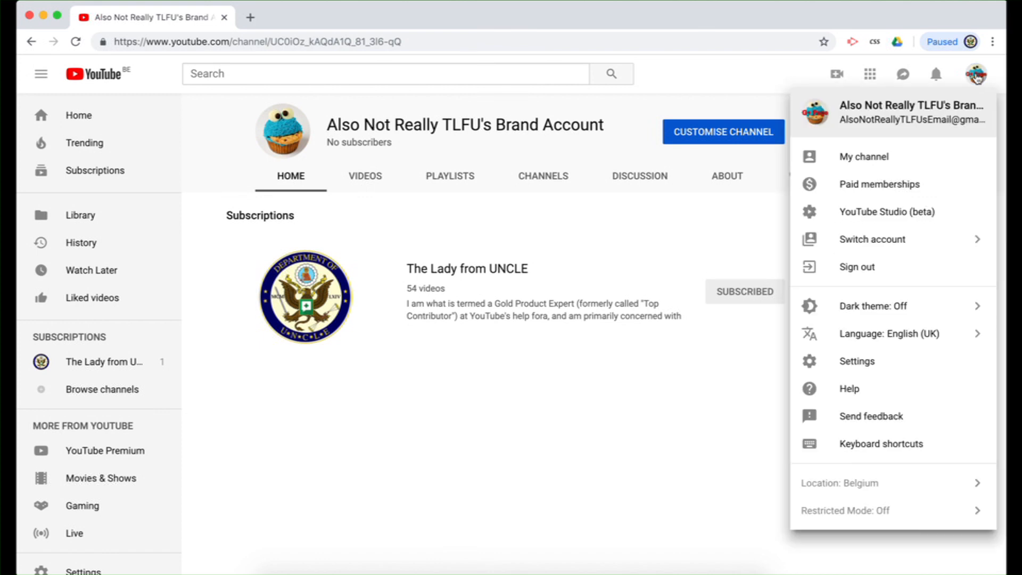
{"action": "mouse_move", "coordinate": [857, 361]}
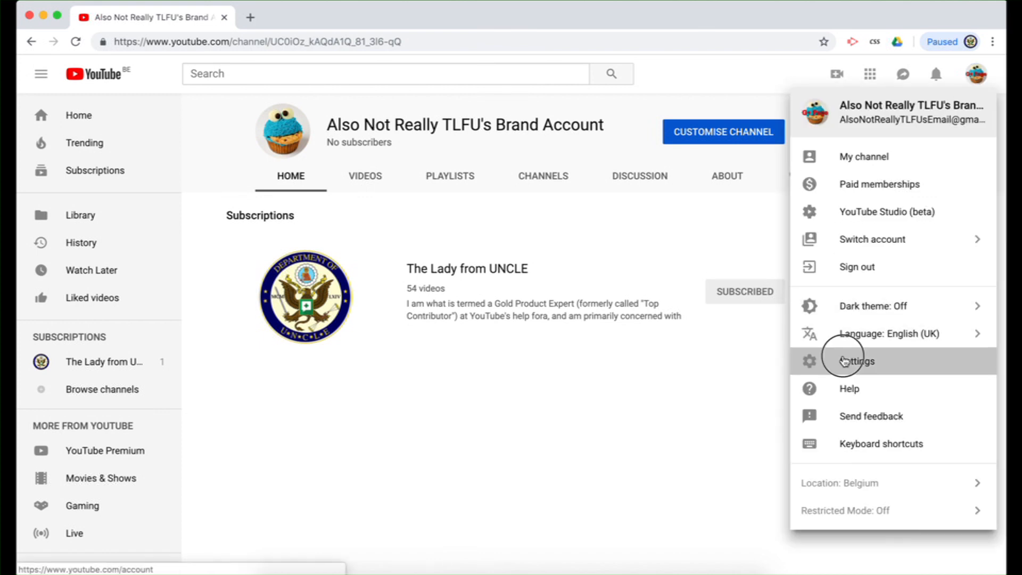
{"action": "left_click", "coordinate": [859, 360]}
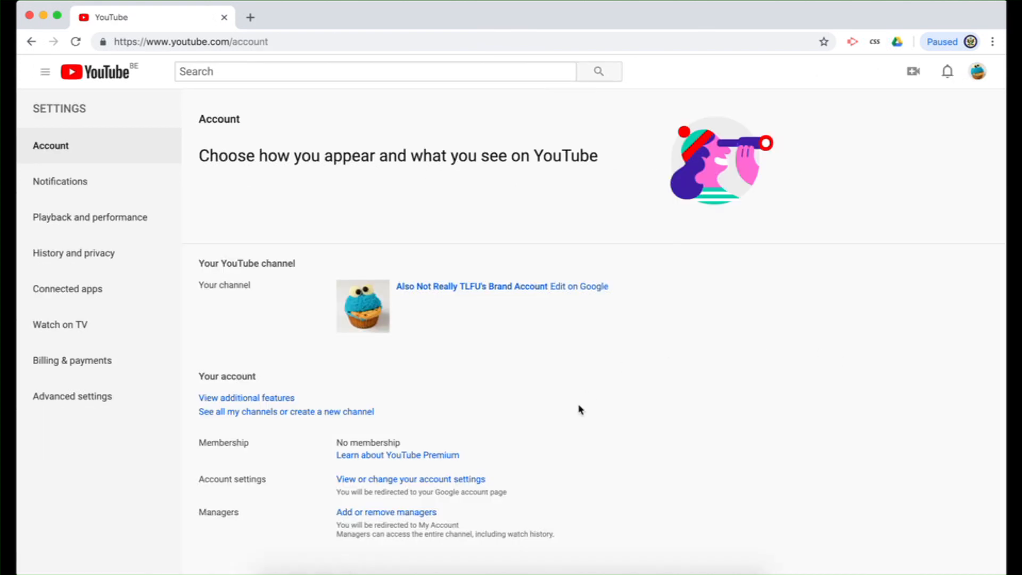
{"action": "scroll", "scroll_direction": "down", "scroll_amount": 3}
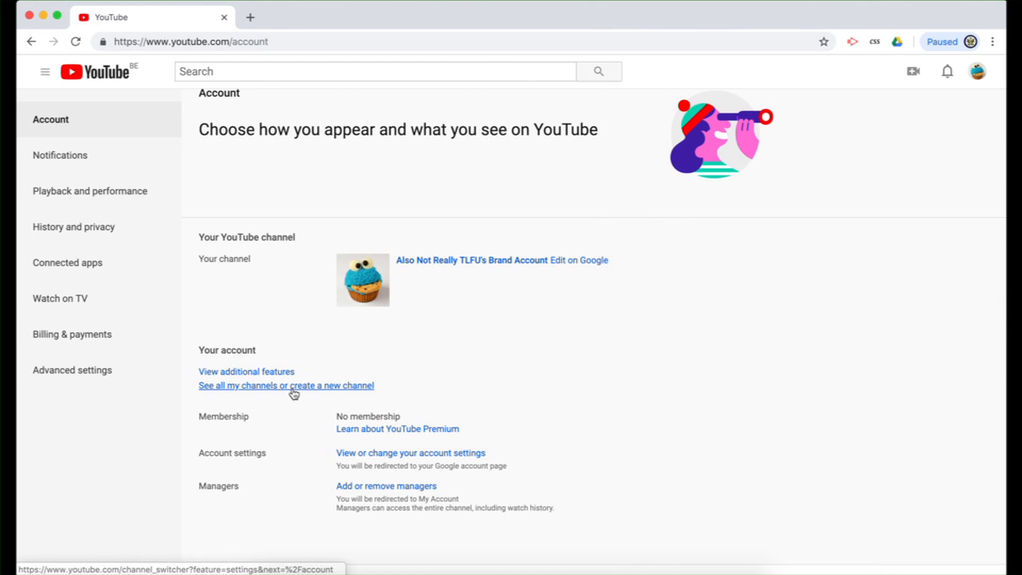
{"action": "left_click", "coordinate": [285, 385]}
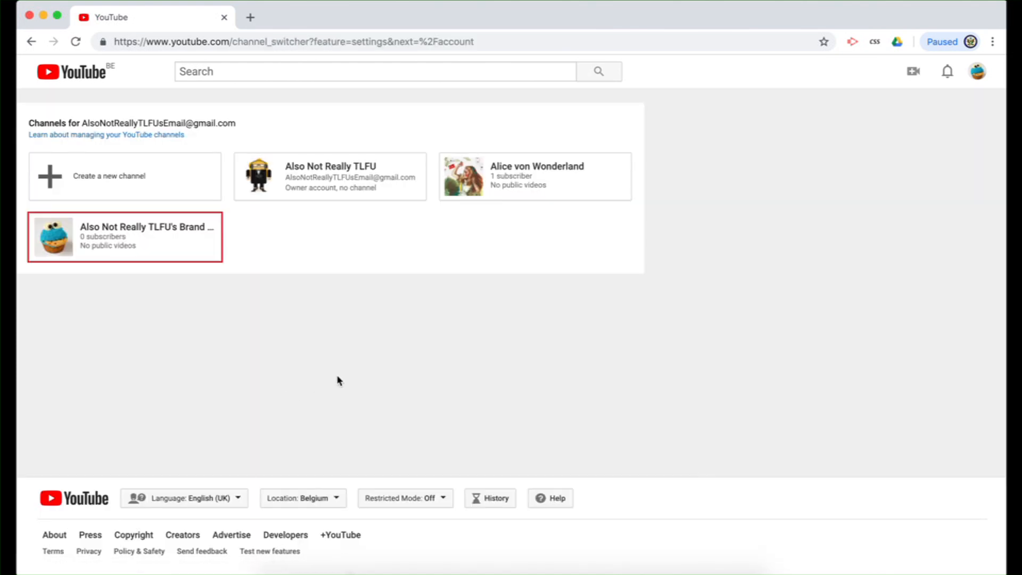
{"action": "mouse_move", "coordinate": [304, 225]}
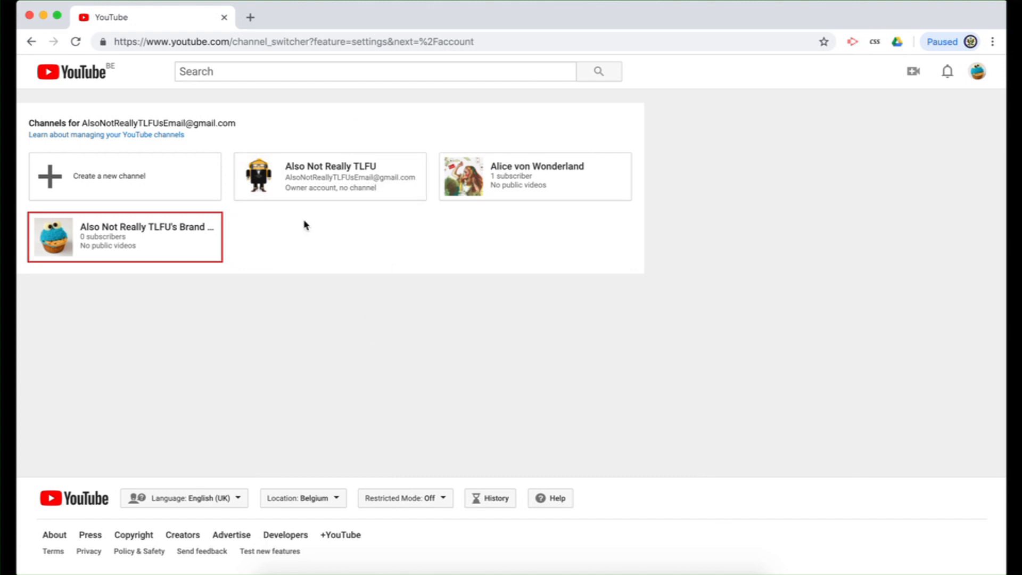
{"action": "mouse_move", "coordinate": [296, 195]}
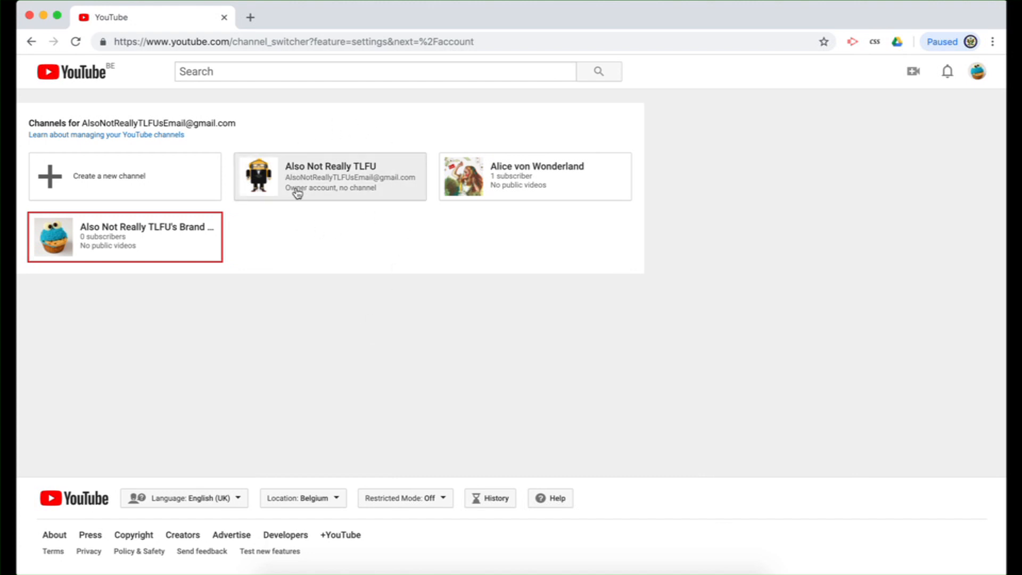
{"action": "mouse_move", "coordinate": [330, 179]}
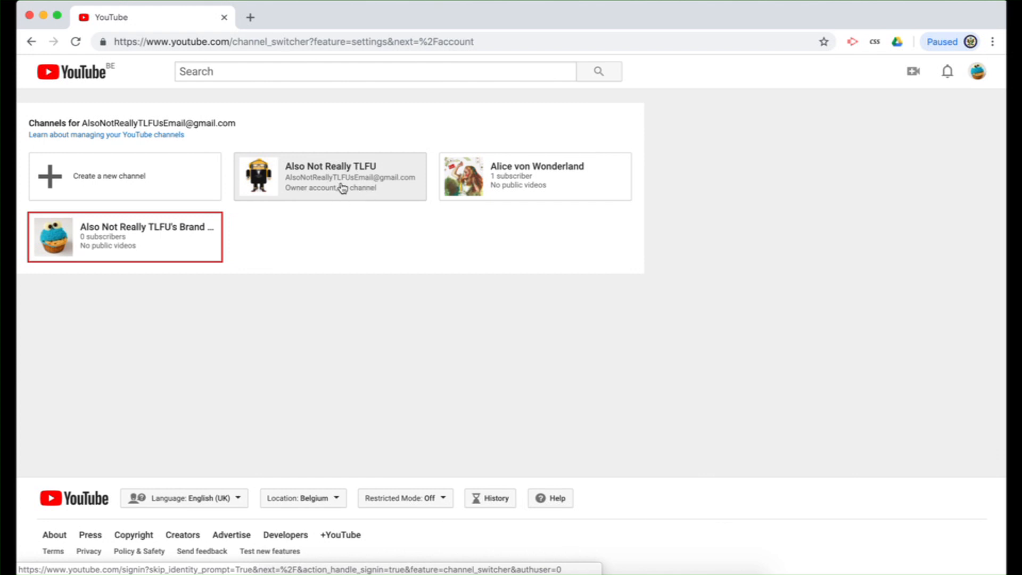
{"action": "mouse_move", "coordinate": [178, 171]}
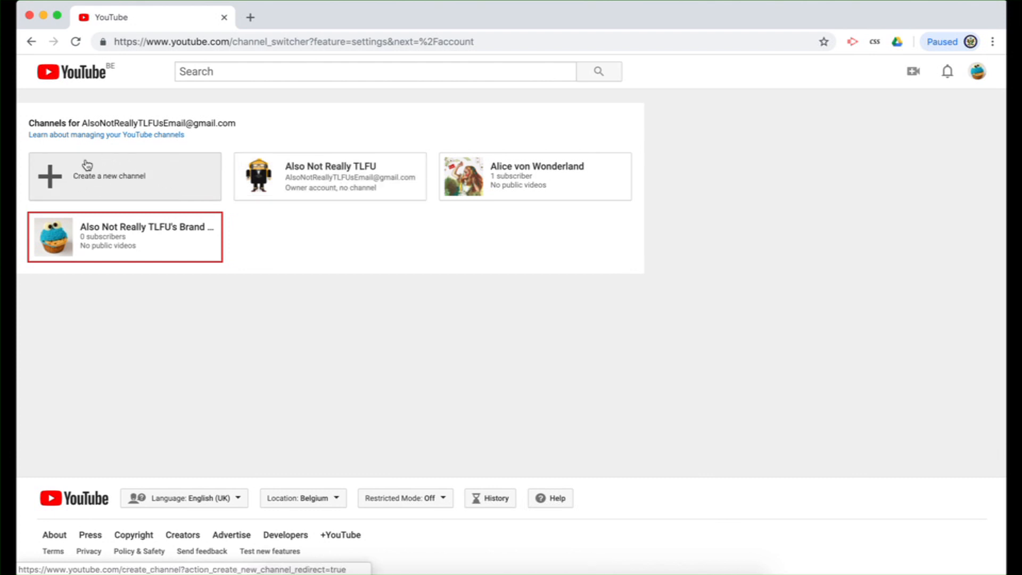
Choose 'Create a new channel' to open Google's empty Brand Account creation form
{"action": "left_click", "coordinate": [109, 177]}
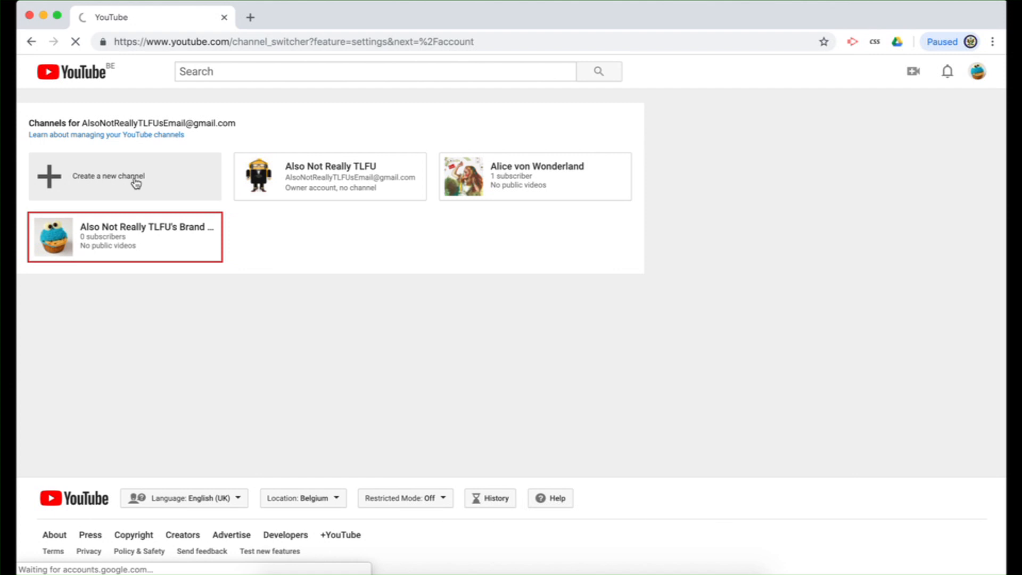
{"action": "left_click", "coordinate": [108, 176]}
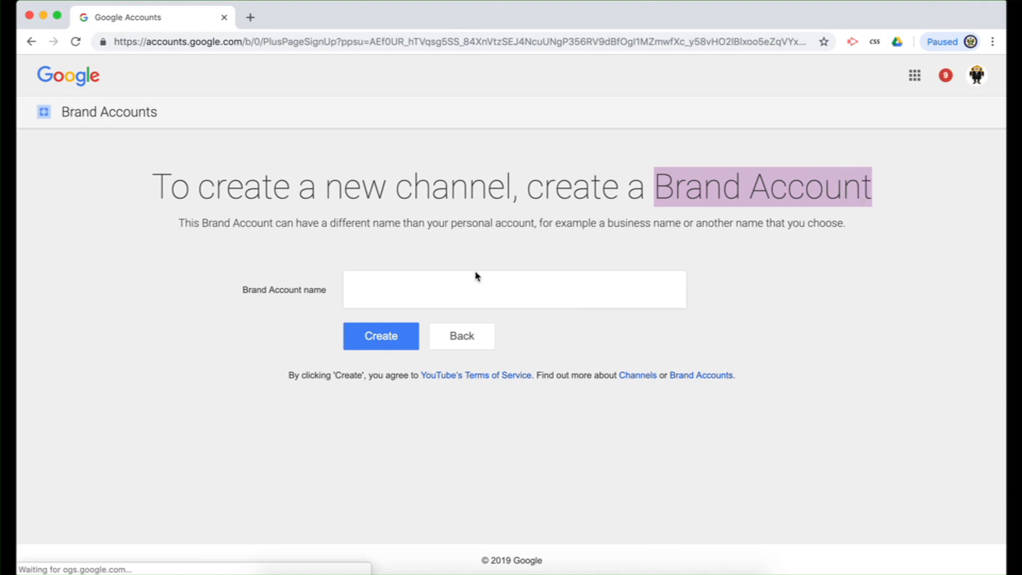
Name the Brand Account 'This is for the Brand Account video' and create it
{"action": "left_click", "coordinate": [514, 290]}
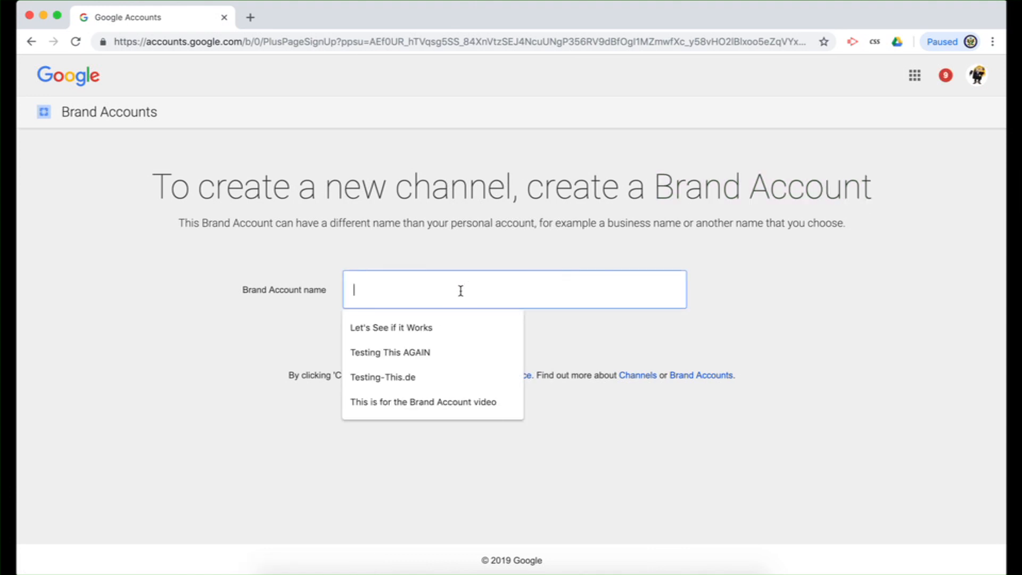
{"action": "left_click", "coordinate": [423, 401]}
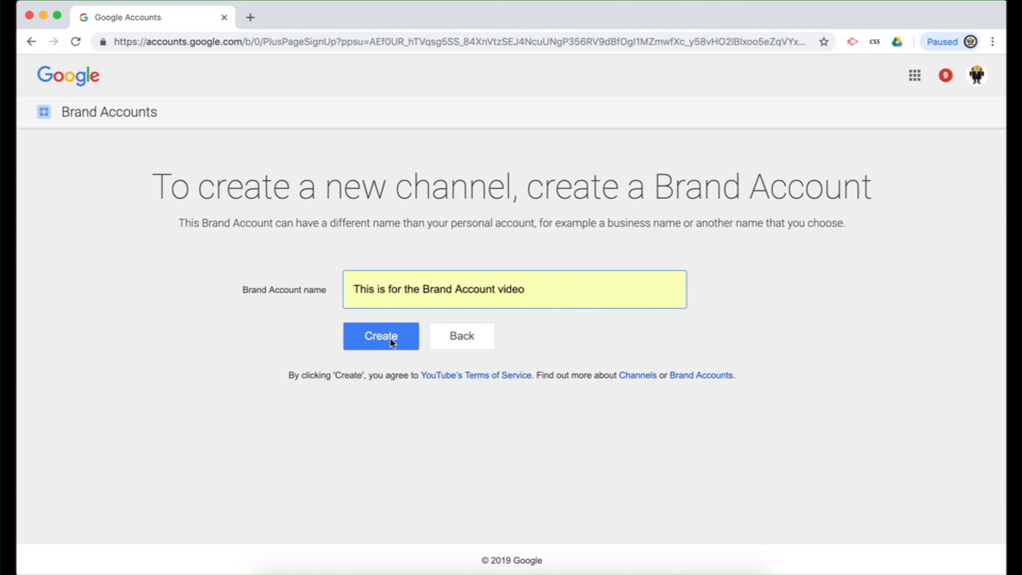
{"action": "left_click", "coordinate": [380, 336]}
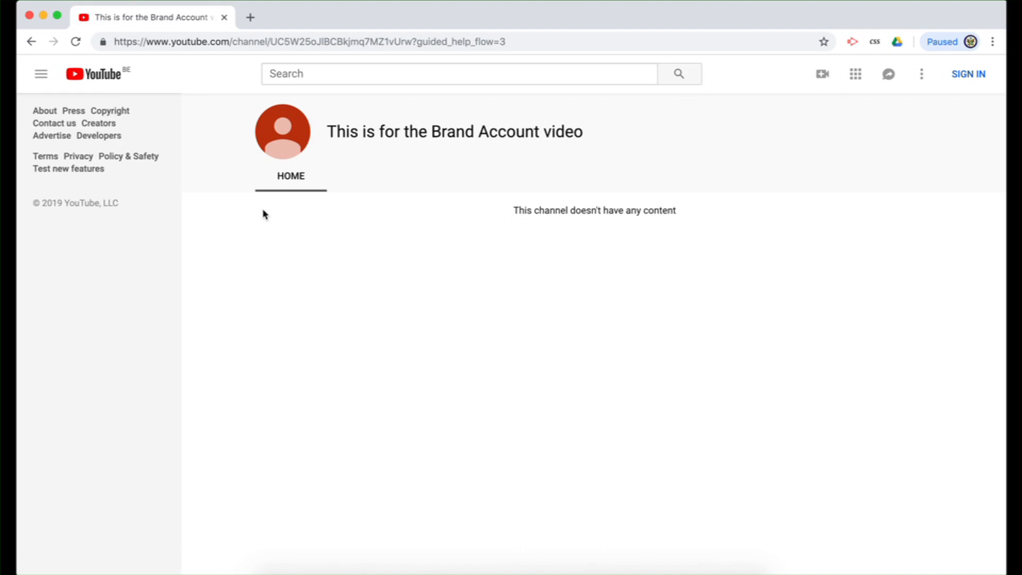
{"action": "mouse_move", "coordinate": [490, 161]}
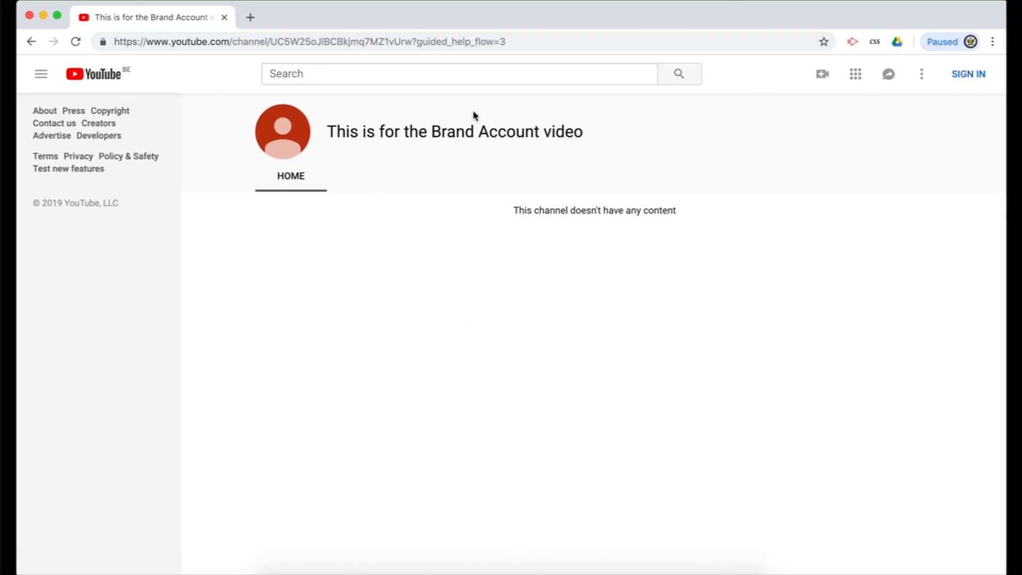
{"action": "mouse_move", "coordinate": [491, 138]}
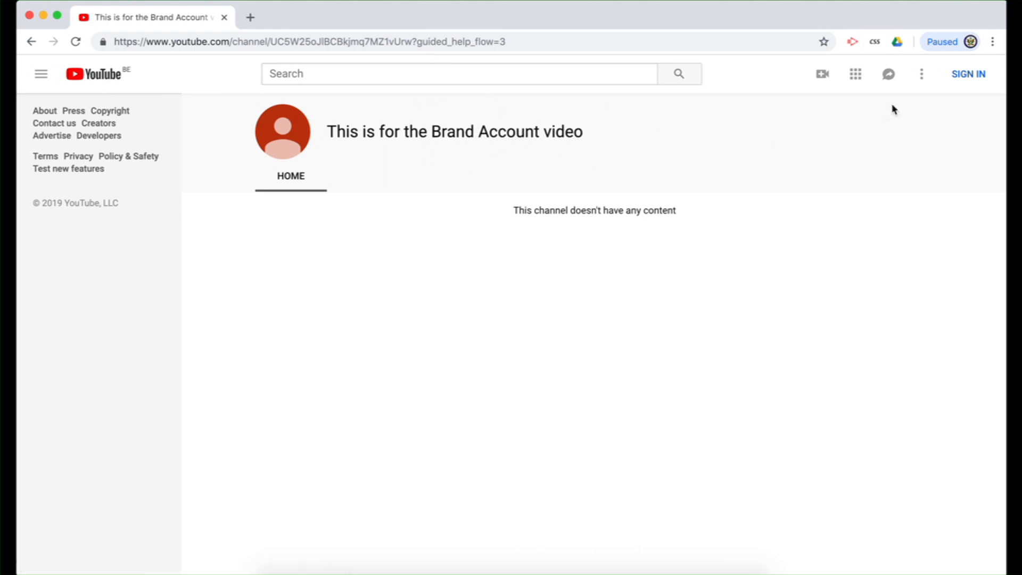
Sign in from the new empty channel page to bring up the account chooser
{"action": "left_click", "coordinate": [967, 74]}
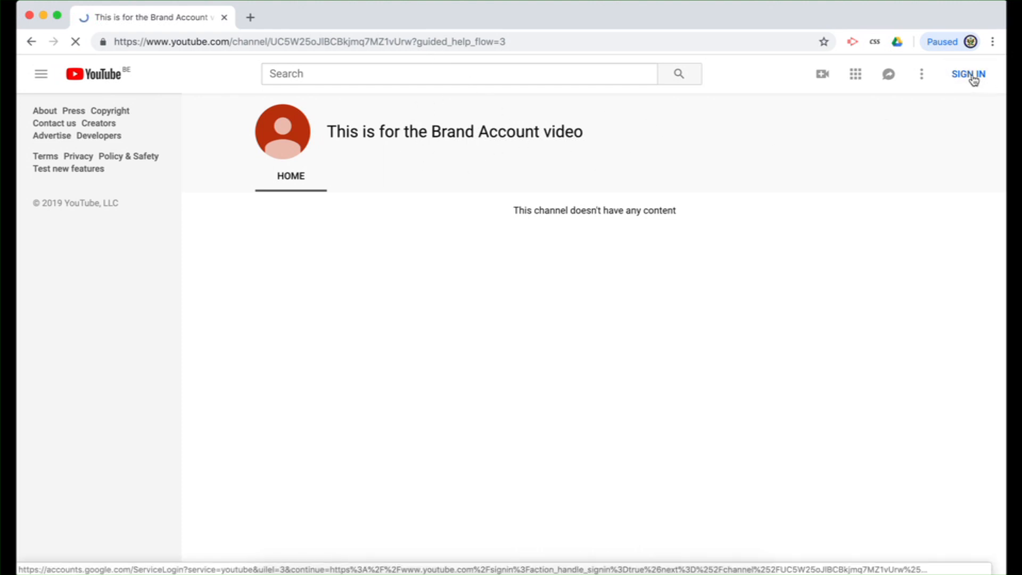
{"action": "left_click", "coordinate": [967, 73]}
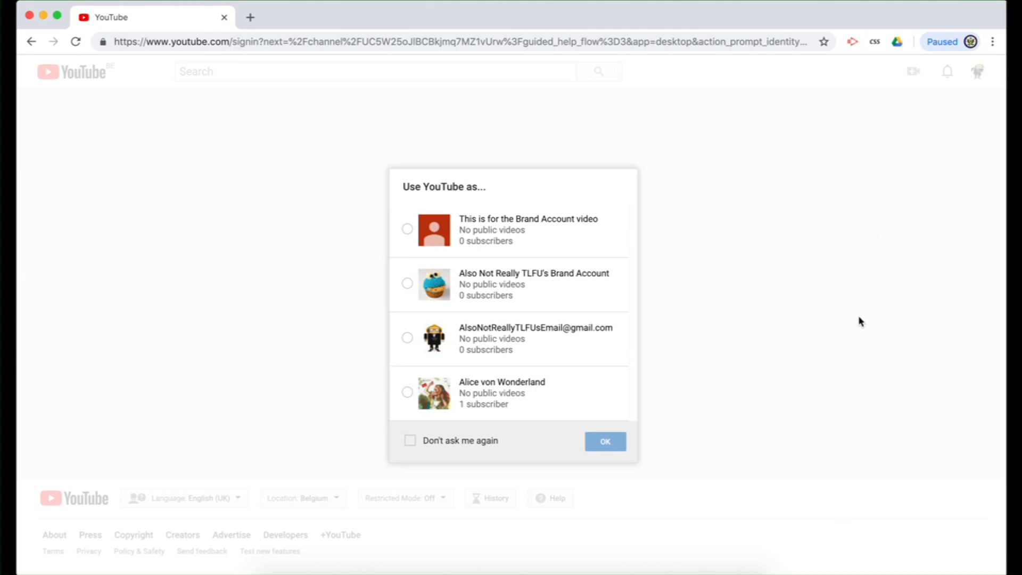
{"action": "mouse_move", "coordinate": [363, 392]}
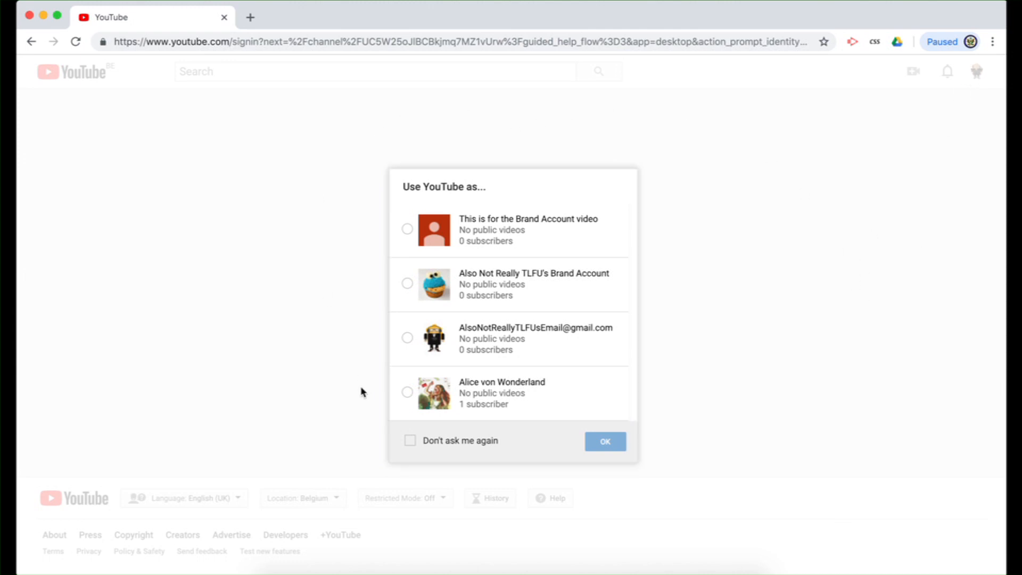
{"action": "mouse_move", "coordinate": [381, 343]}
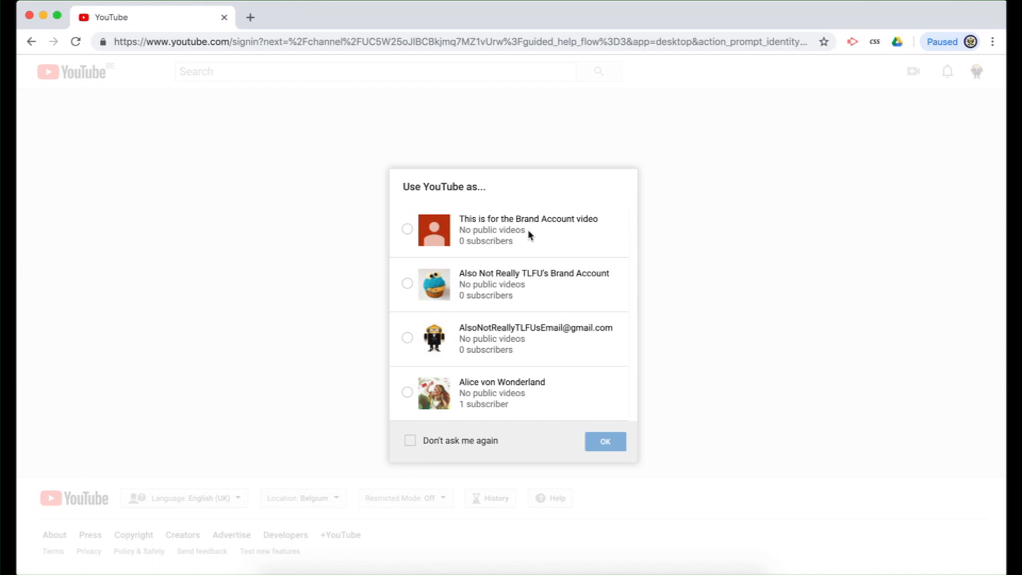
{"action": "mouse_move", "coordinate": [480, 363]}
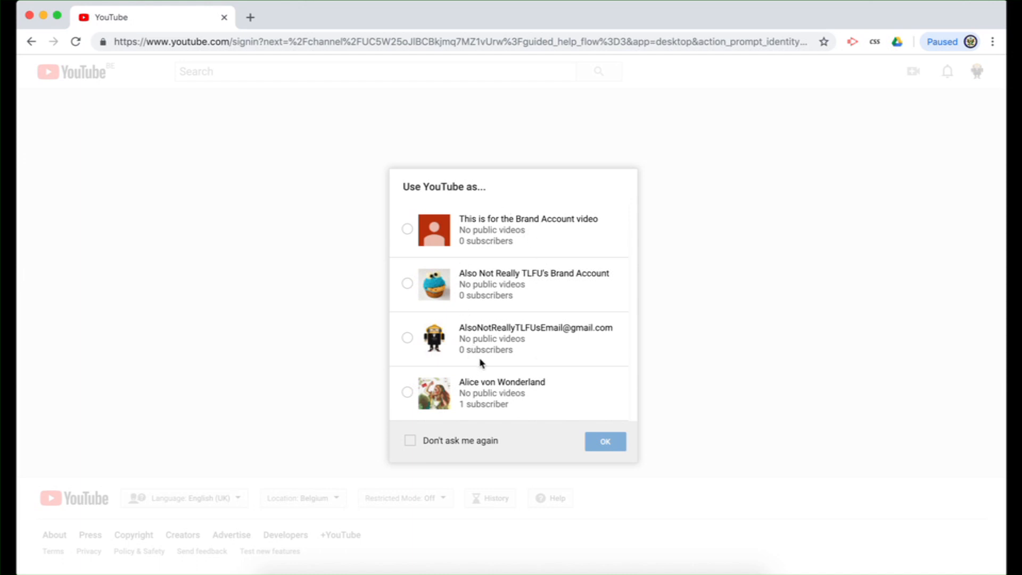
{"action": "mouse_move", "coordinate": [482, 339]}
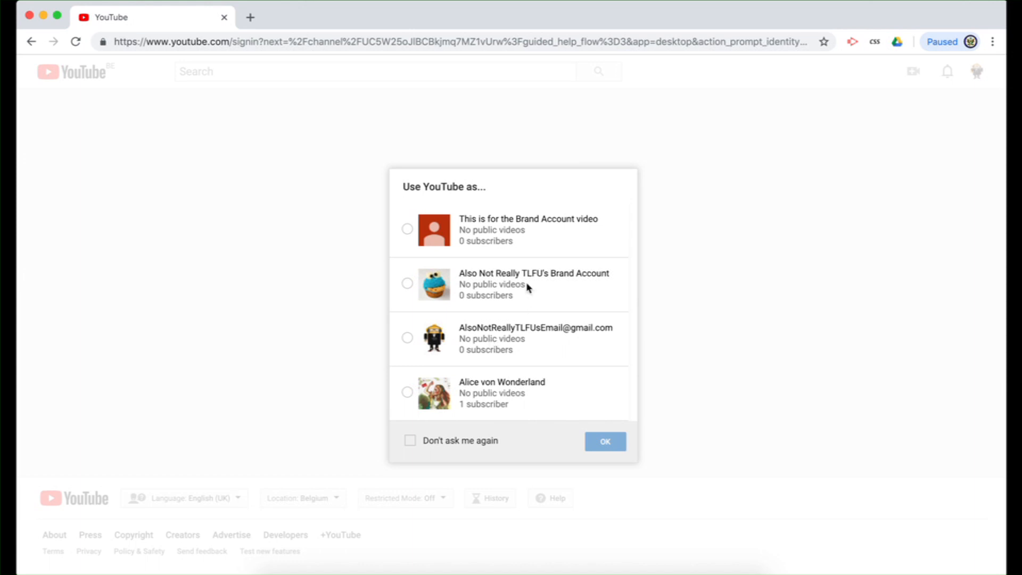
{"action": "mouse_move", "coordinate": [486, 386]}
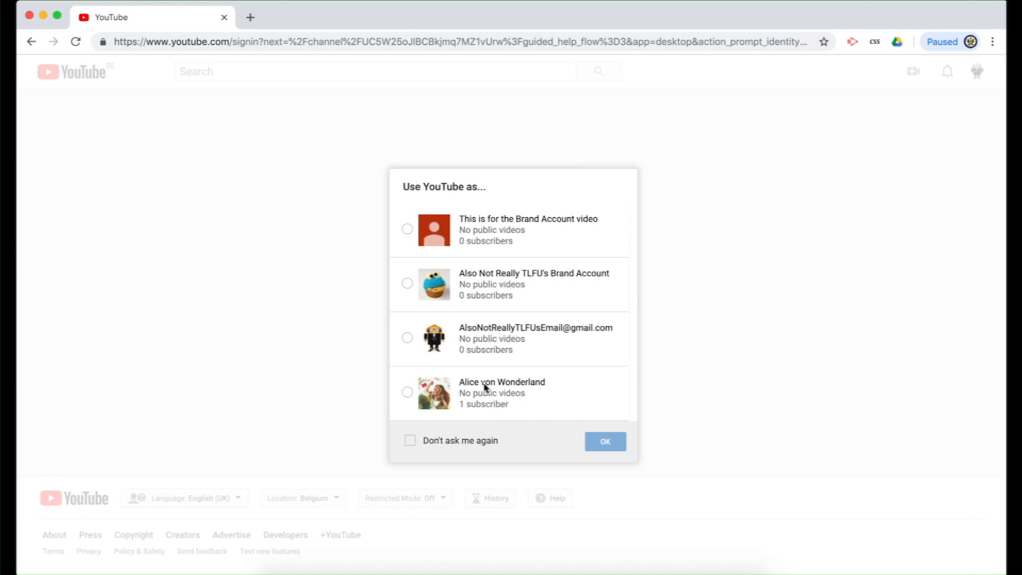
Select 'This is for the Brand Account video' in 'Use YouTube as...' and confirm with OK
{"action": "left_click", "coordinate": [407, 229]}
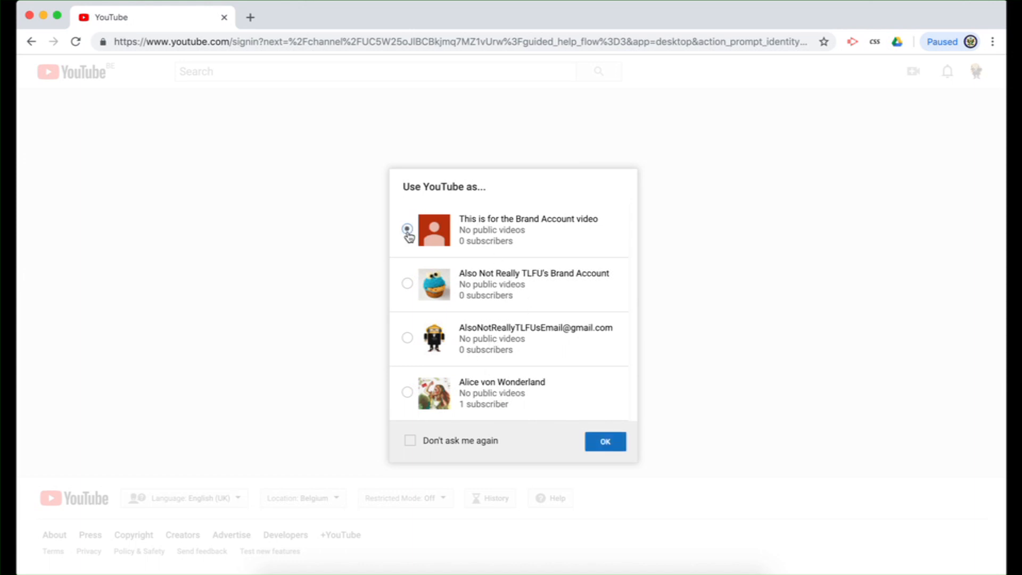
{"action": "left_click", "coordinate": [407, 230]}
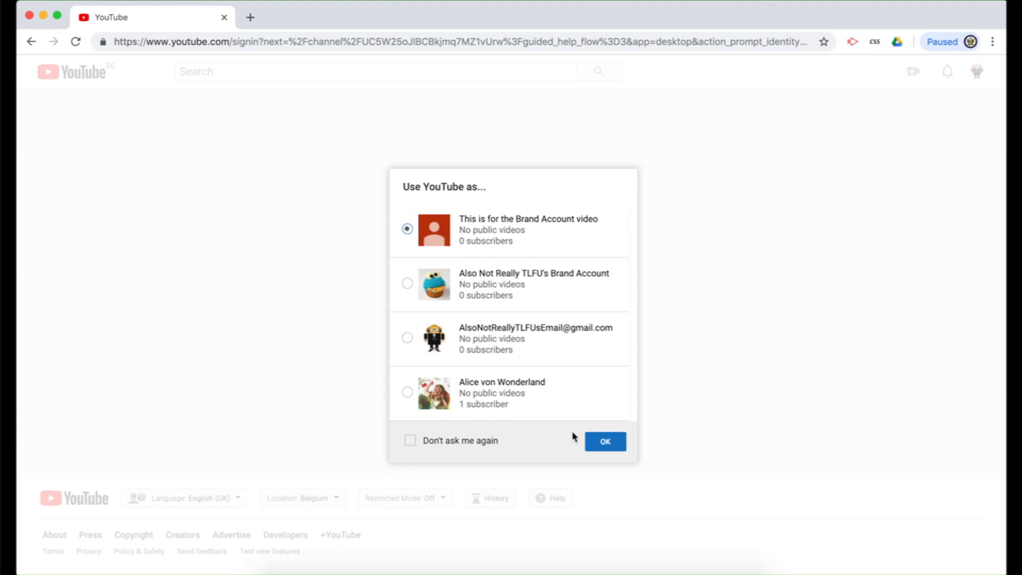
{"action": "left_click", "coordinate": [603, 441]}
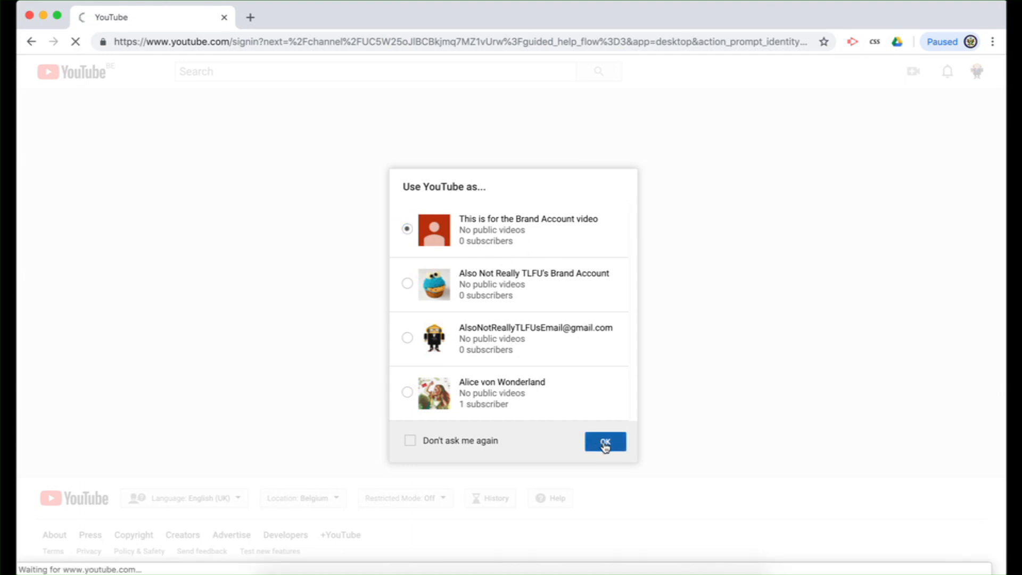
{"action": "left_click", "coordinate": [604, 442]}
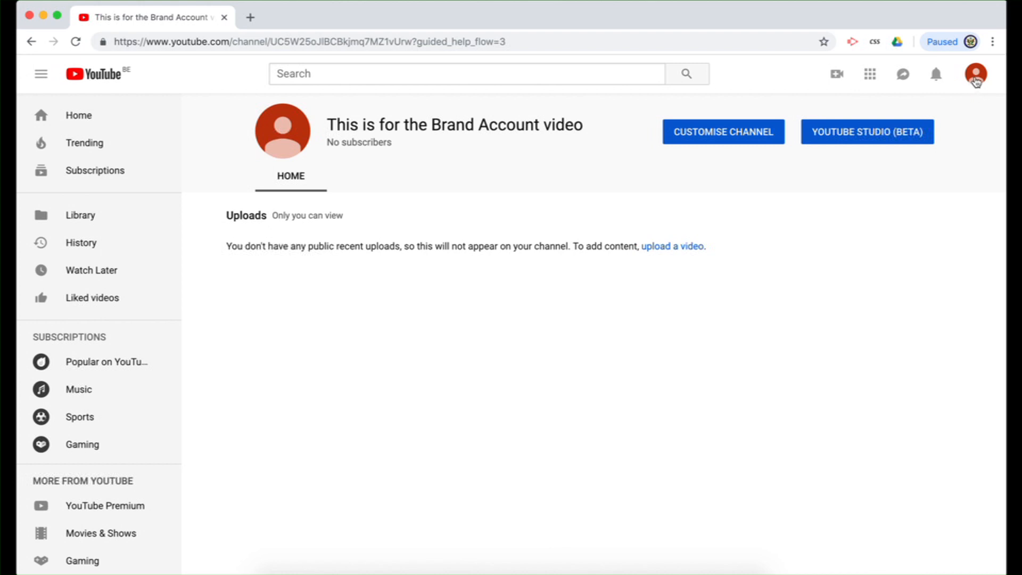
Open the channel's advanced account settings and scroll to the Delete channel section
{"action": "left_click", "coordinate": [975, 73]}
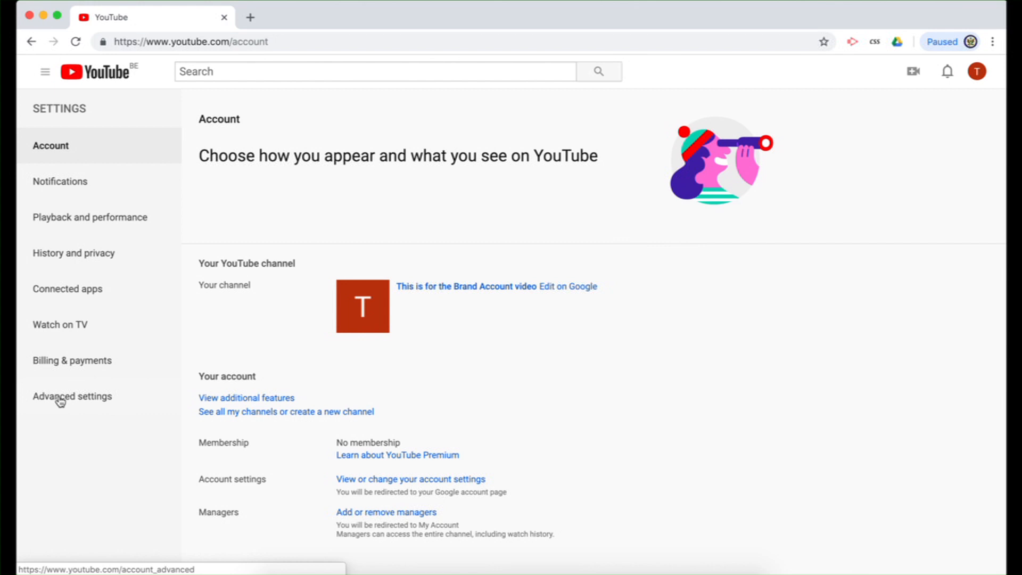
{"action": "left_click", "coordinate": [73, 396]}
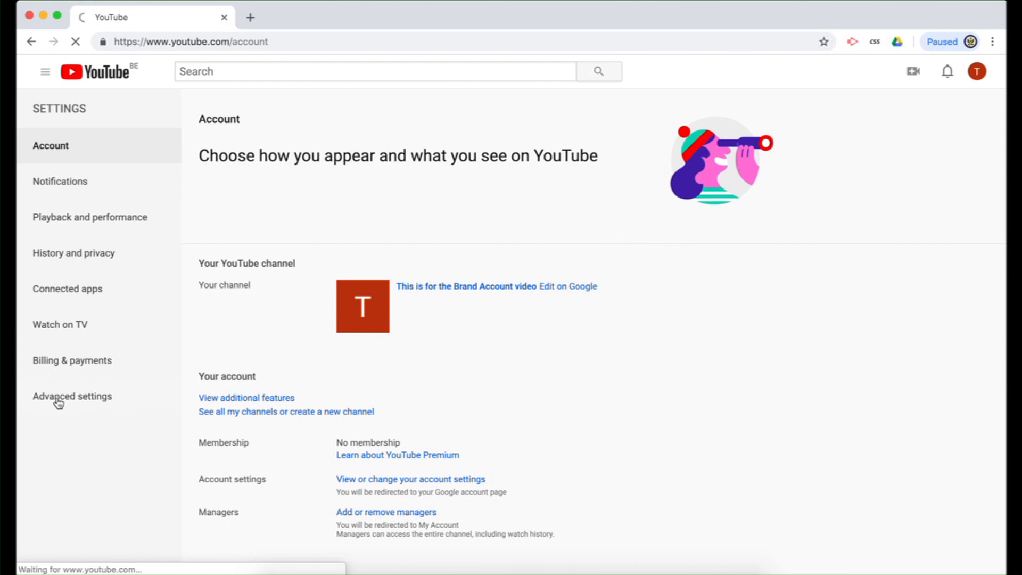
{"action": "left_click", "coordinate": [72, 395]}
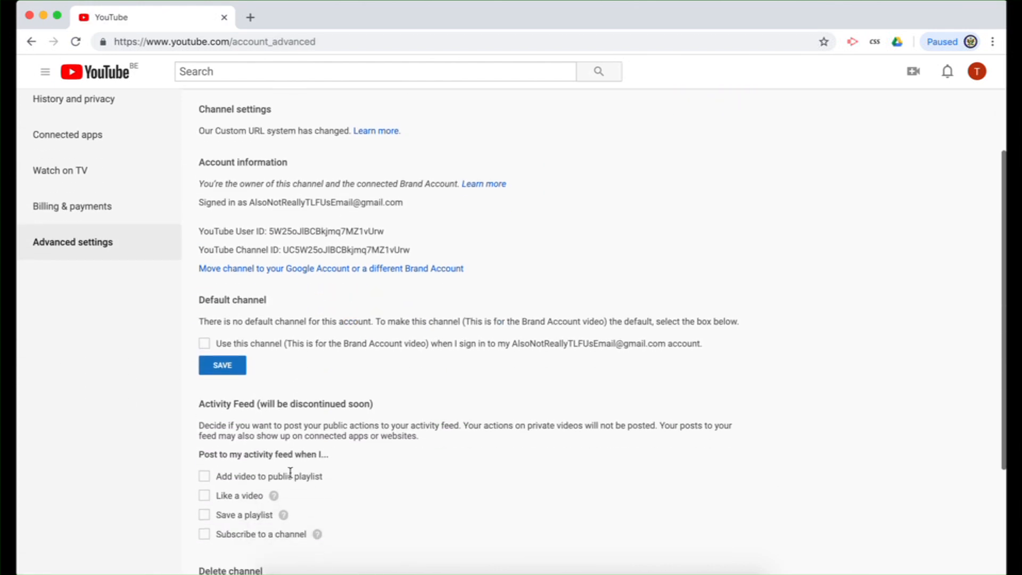
{"action": "scroll", "scroll_direction": "down", "scroll_amount": 3}
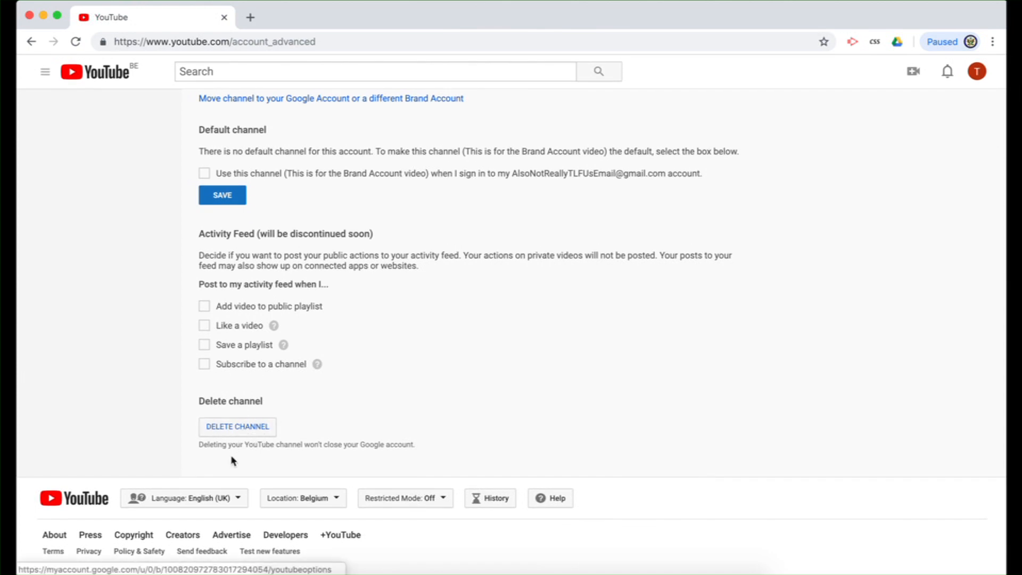
{"action": "mouse_move", "coordinate": [263, 465]}
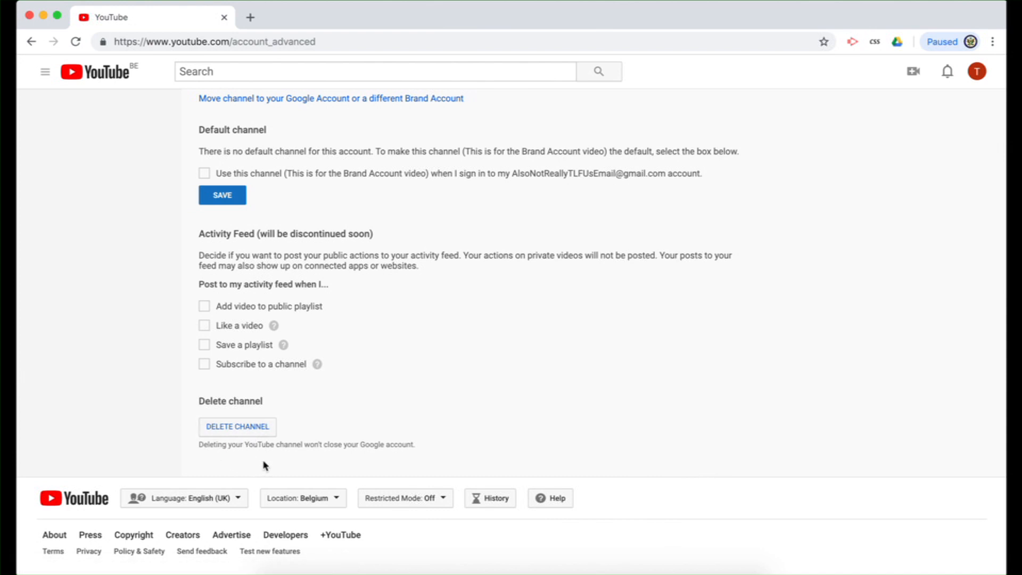
{"action": "mouse_move", "coordinate": [253, 443]}
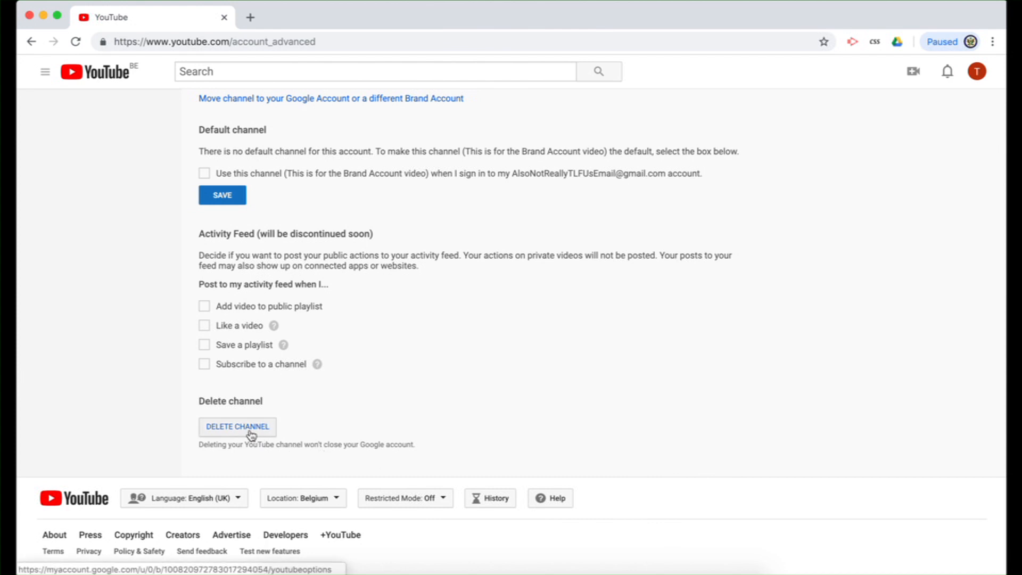
Start channel deletion and verify the account password to reach Remove YouTube content
{"action": "left_click", "coordinate": [237, 426]}
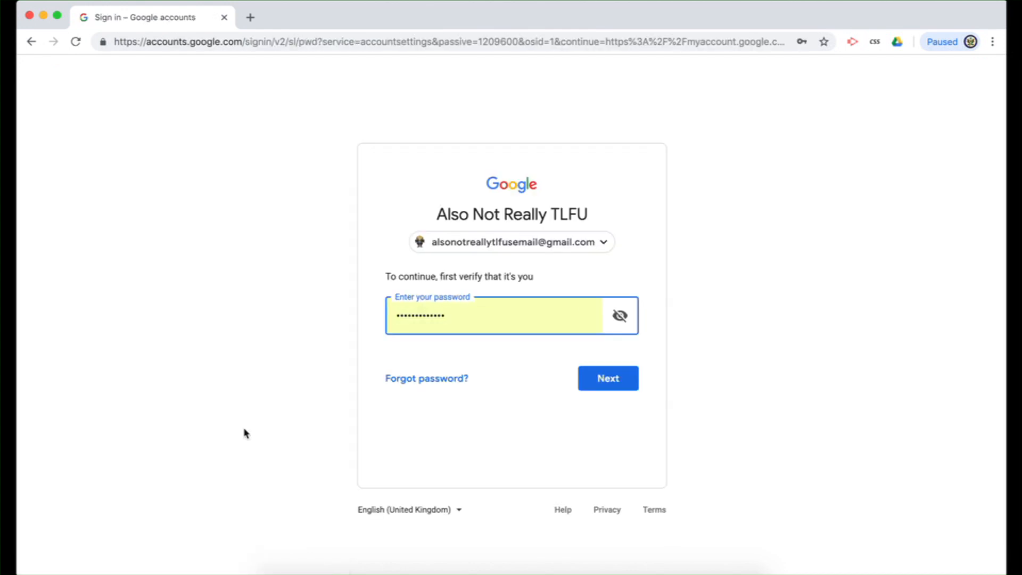
{"action": "left_click", "coordinate": [606, 378]}
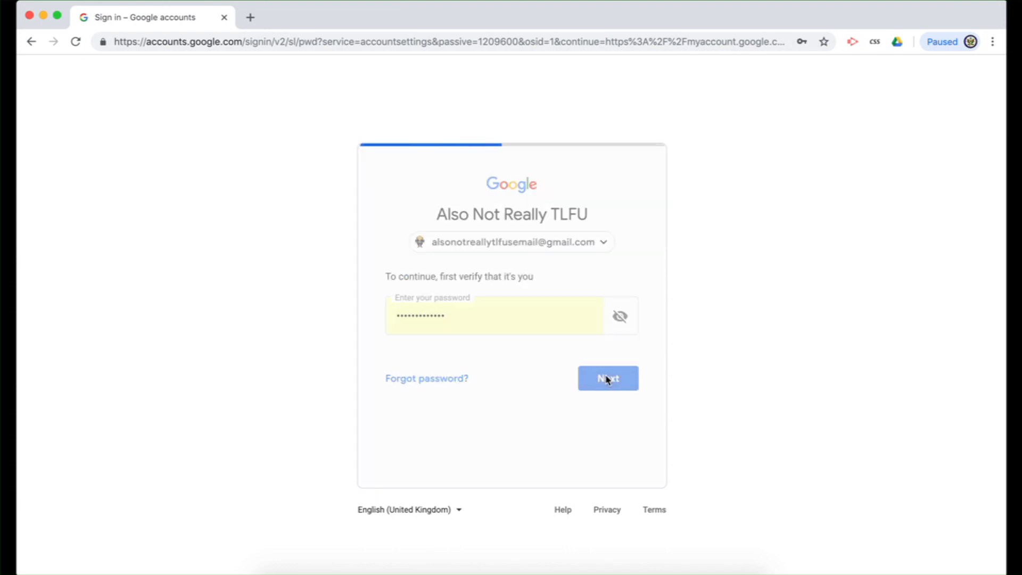
{"action": "left_click", "coordinate": [607, 378]}
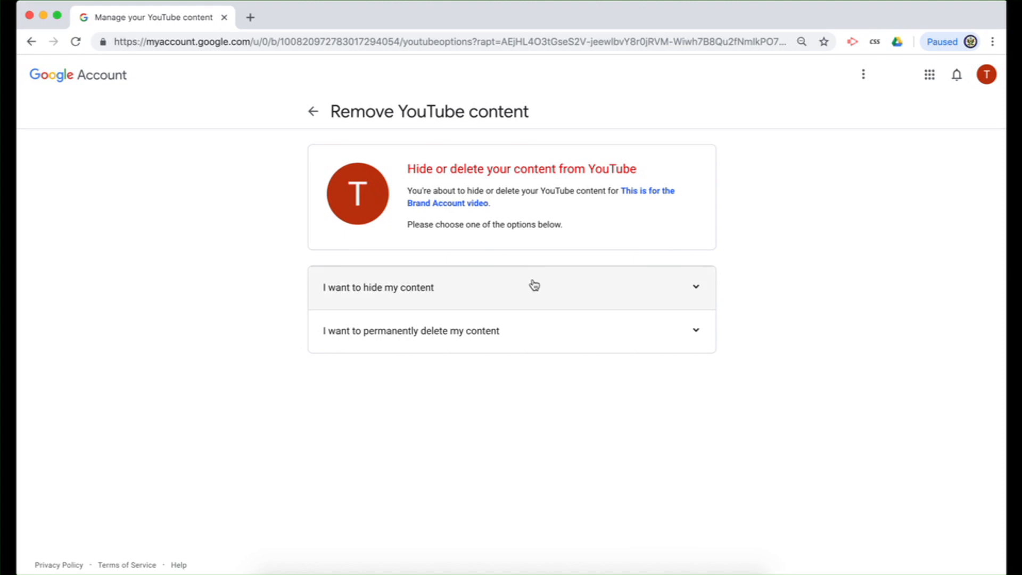
{"action": "mouse_move", "coordinate": [369, 303]}
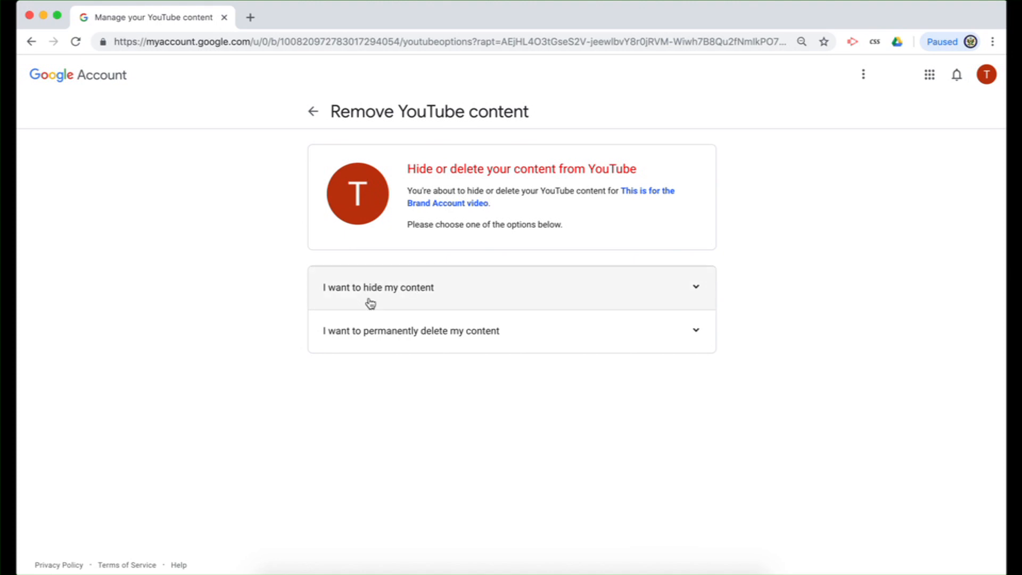
{"action": "mouse_move", "coordinate": [379, 355]}
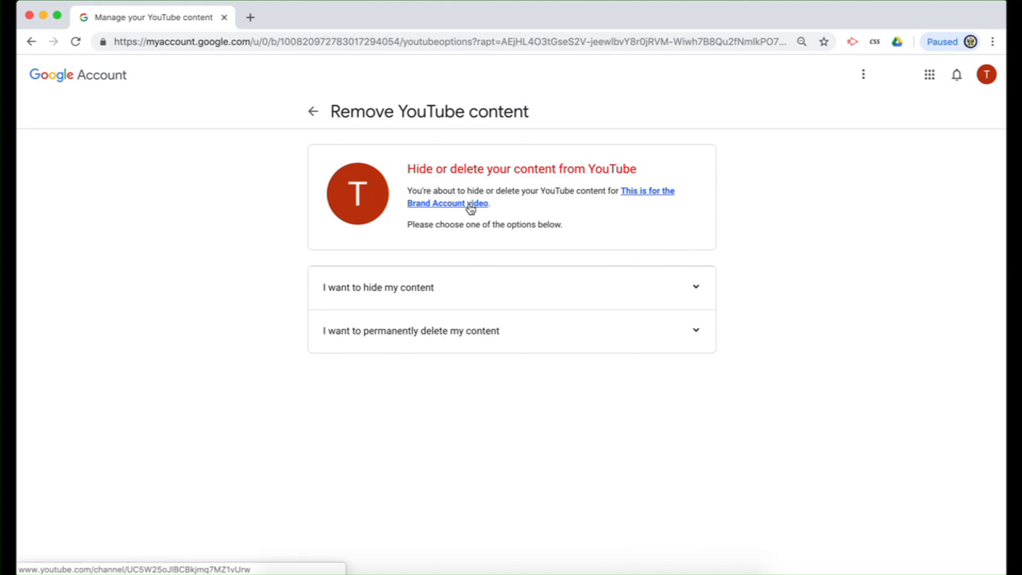
{"action": "left_click", "coordinate": [448, 203]}
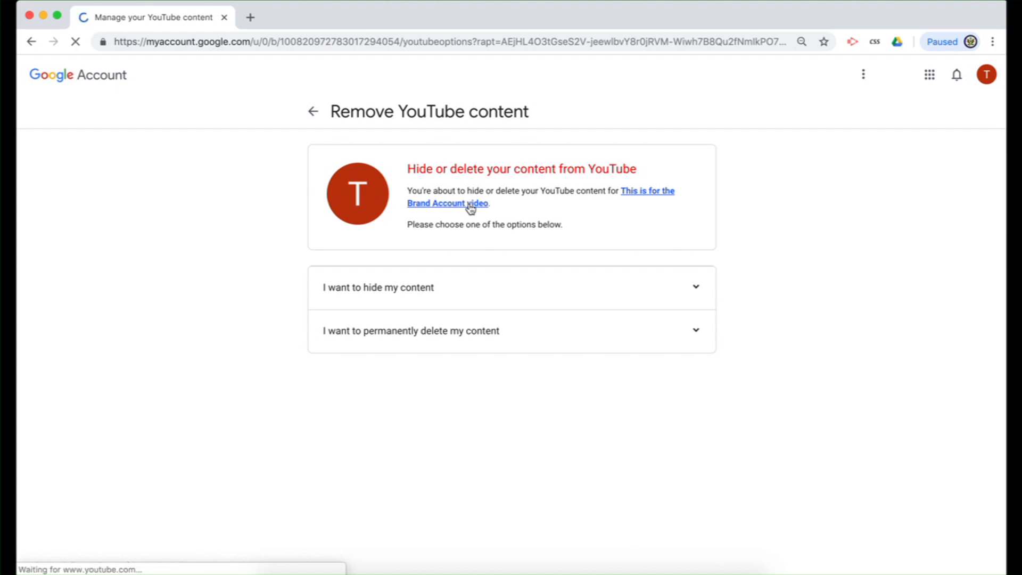
{"action": "left_click", "coordinate": [447, 203]}
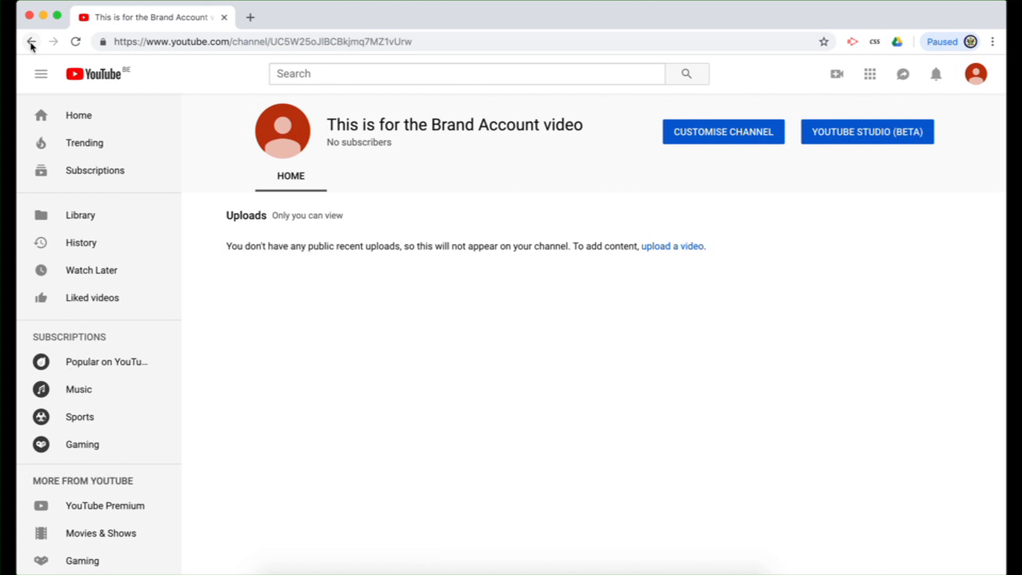
{"action": "left_click", "coordinate": [31, 41]}
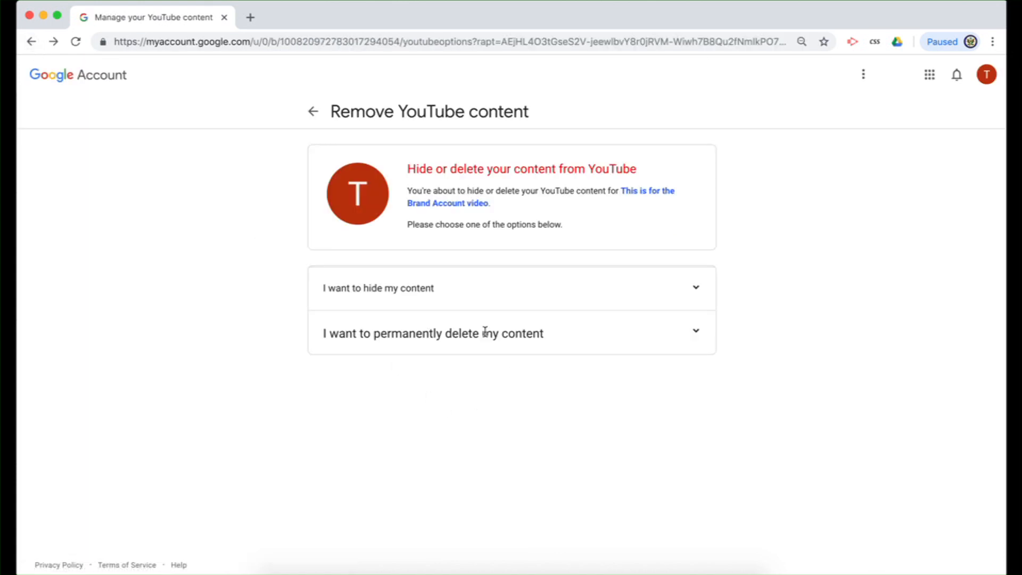
Expand 'I want to permanently delete my content', tick the acknowledgement, and choose DELETE MY CONTENT
{"action": "left_click", "coordinate": [434, 333]}
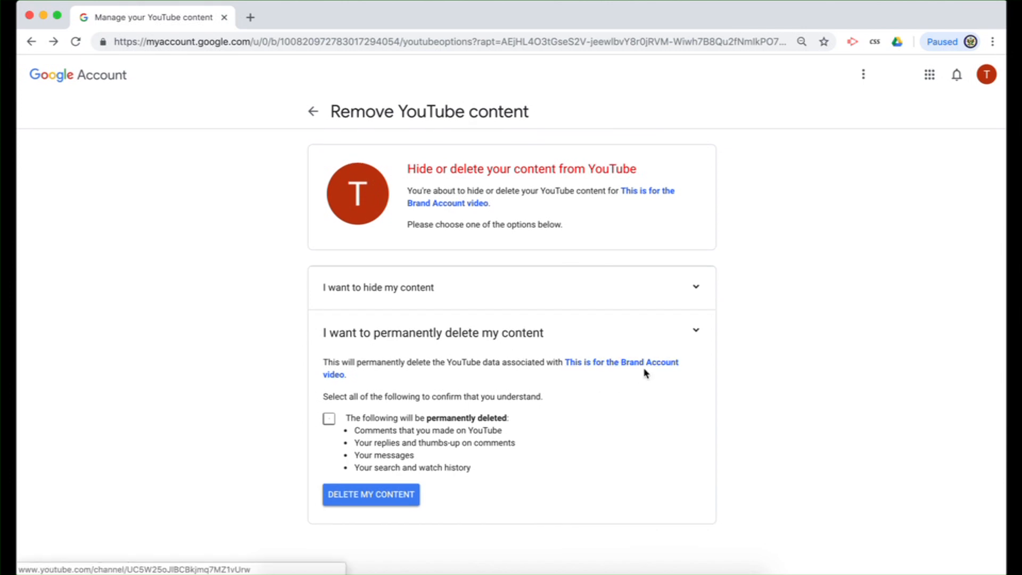
{"action": "mouse_move", "coordinate": [621, 369]}
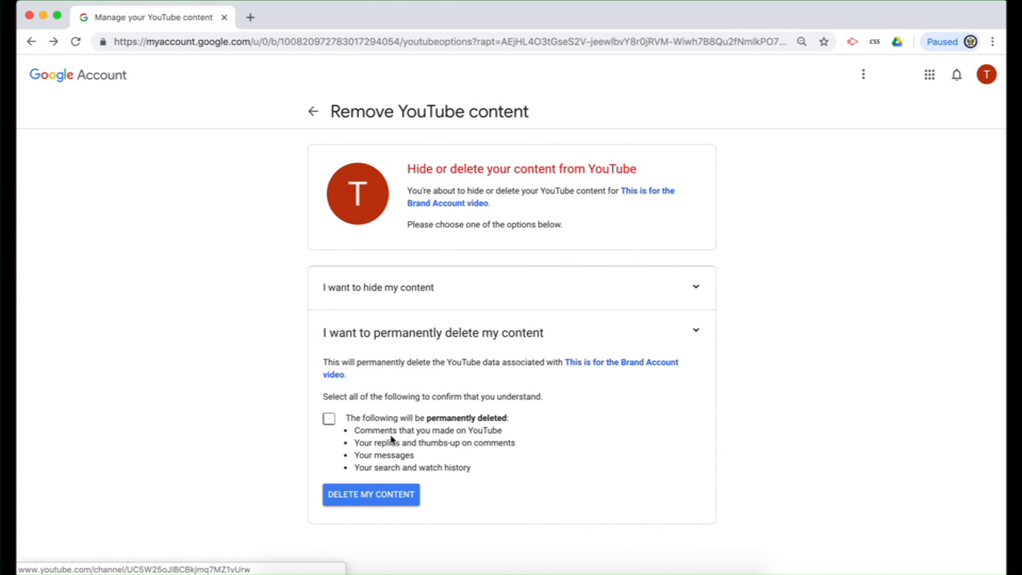
{"action": "mouse_move", "coordinate": [329, 425]}
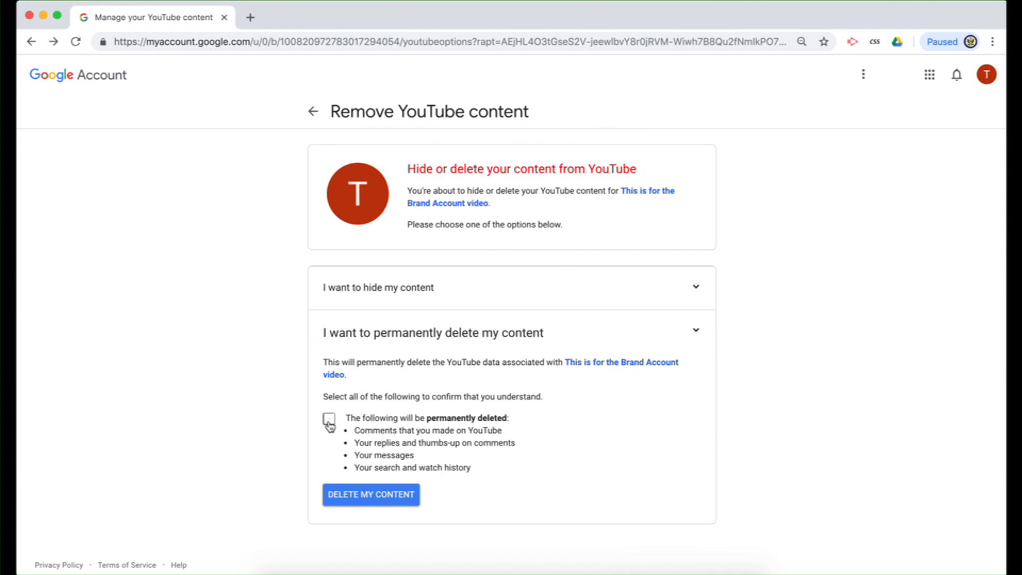
{"action": "left_click", "coordinate": [329, 419]}
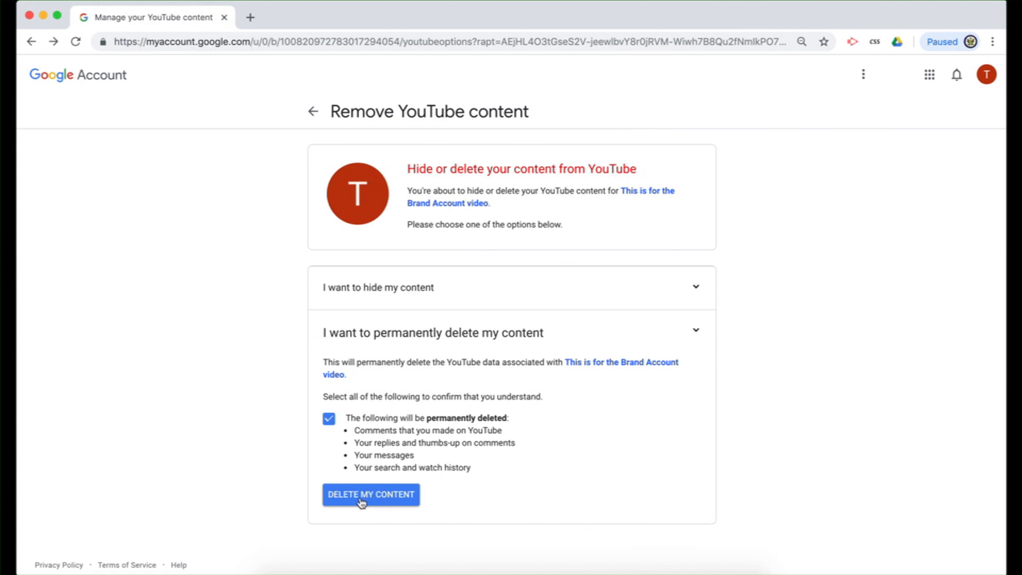
{"action": "left_click", "coordinate": [371, 494]}
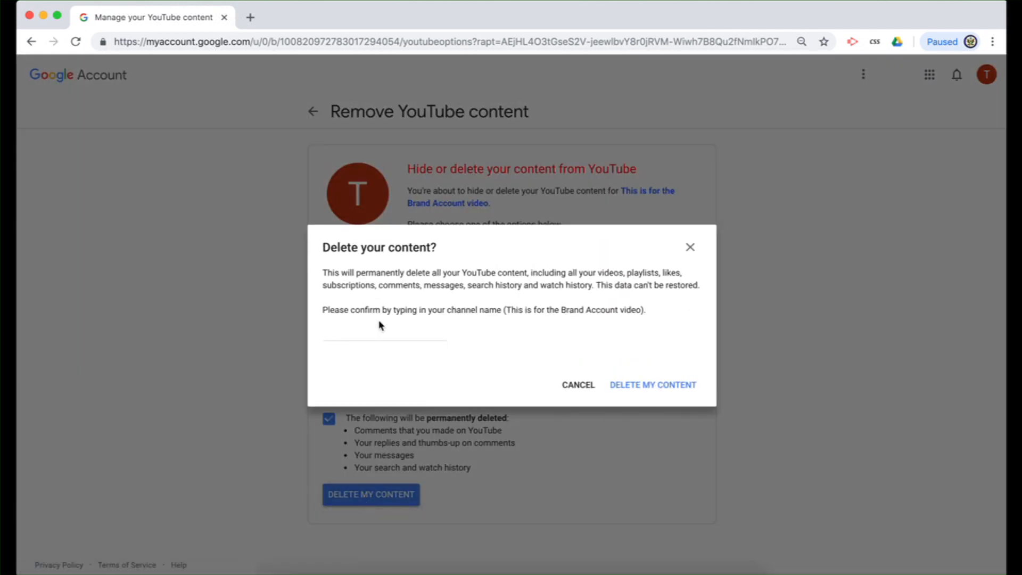
Enter 'This is for the Brand Account video' in the confirmation field and confirm deletion
{"action": "left_click", "coordinate": [384, 339]}
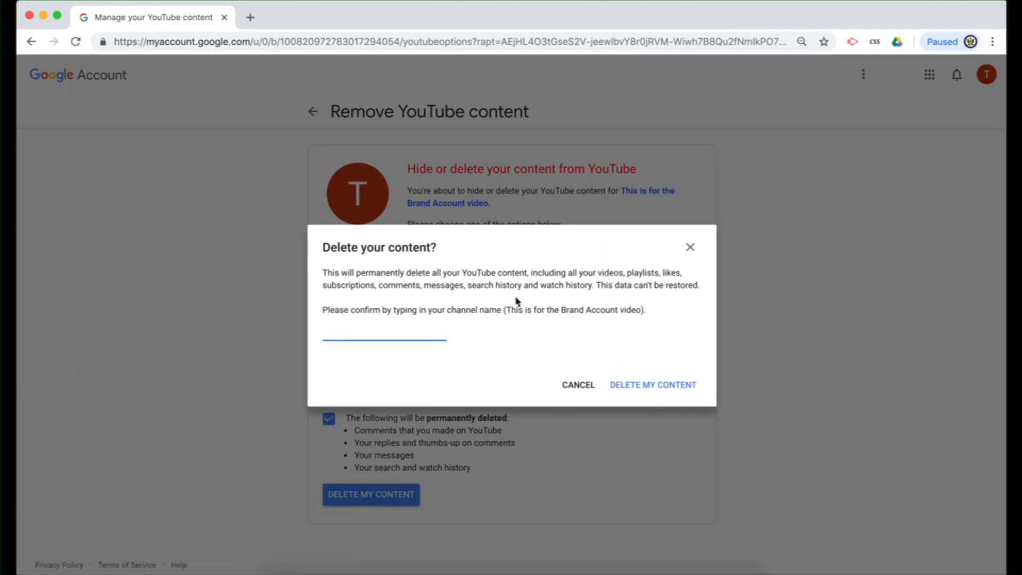
{"action": "double_click", "coordinate": [573, 309]}
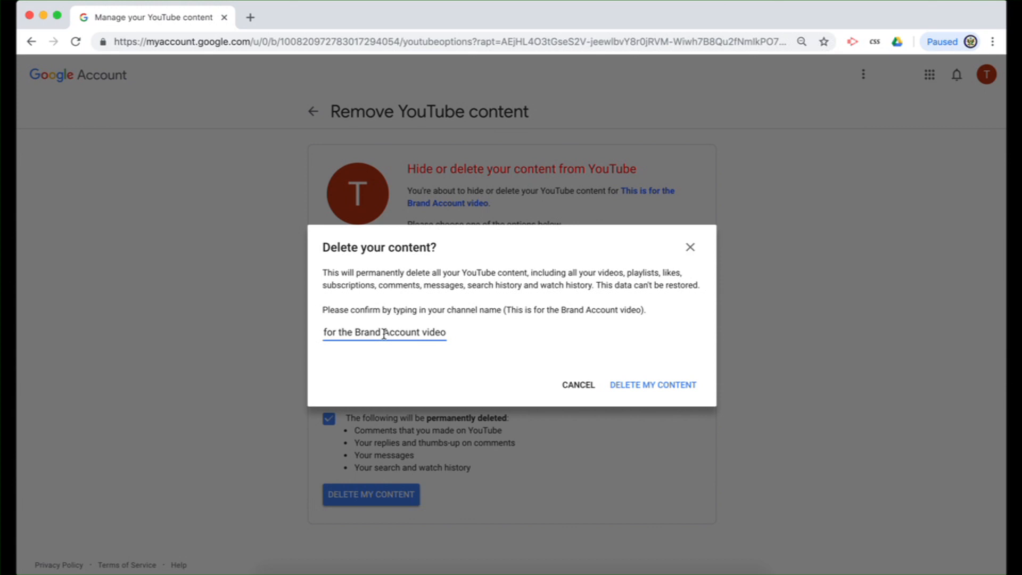
{"action": "left_click", "coordinate": [652, 384]}
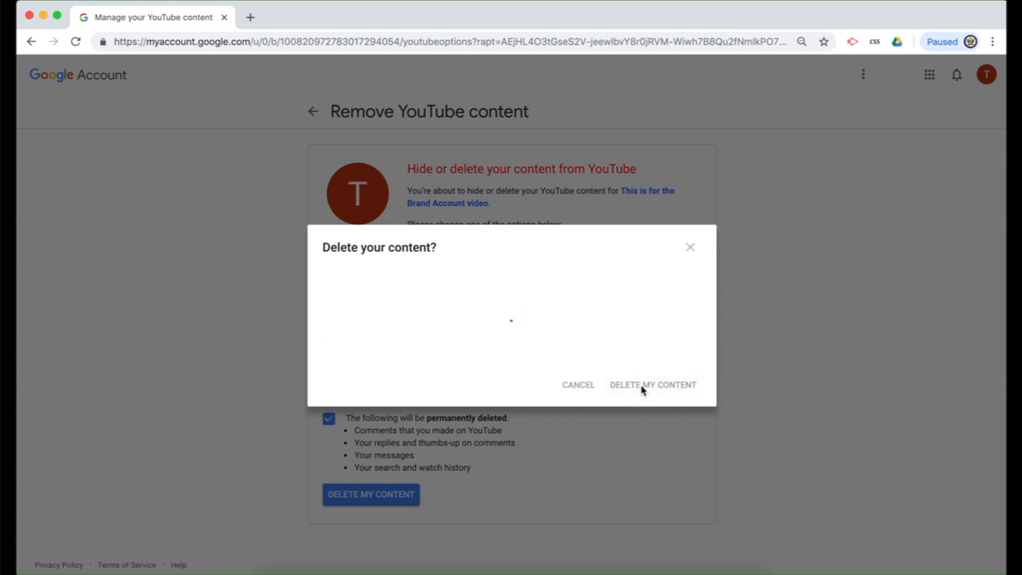
{"action": "left_click", "coordinate": [652, 385]}
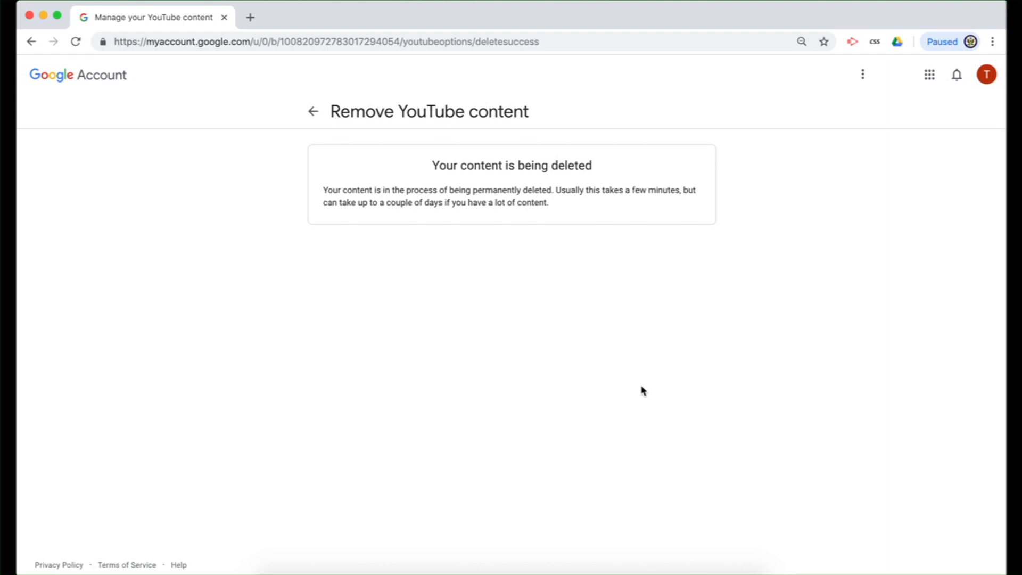
{"action": "mouse_move", "coordinate": [362, 59]}
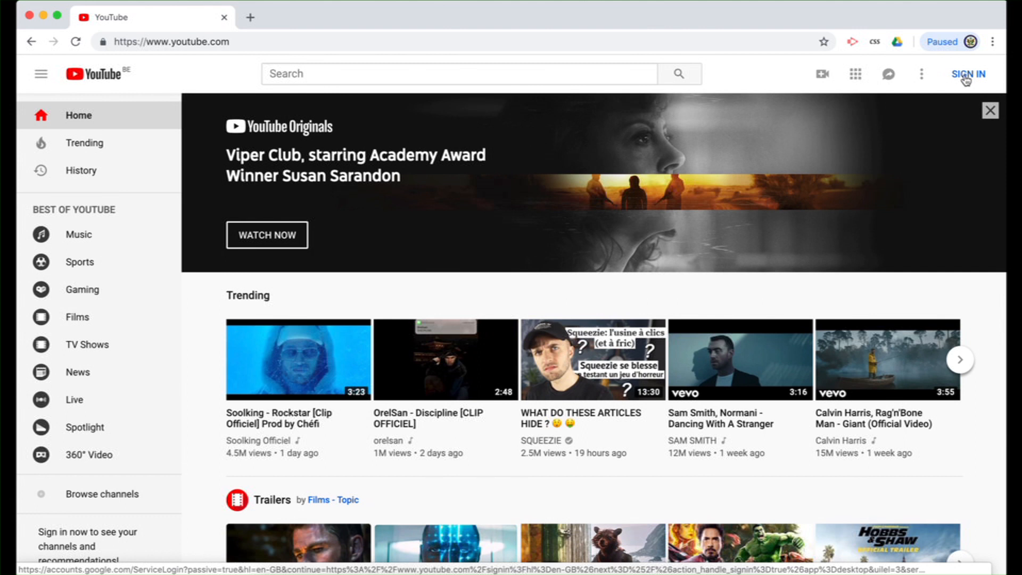
Sign back in and choose the remaining Brand Account in 'Use YouTube as...' with OK
{"action": "left_click", "coordinate": [966, 73]}
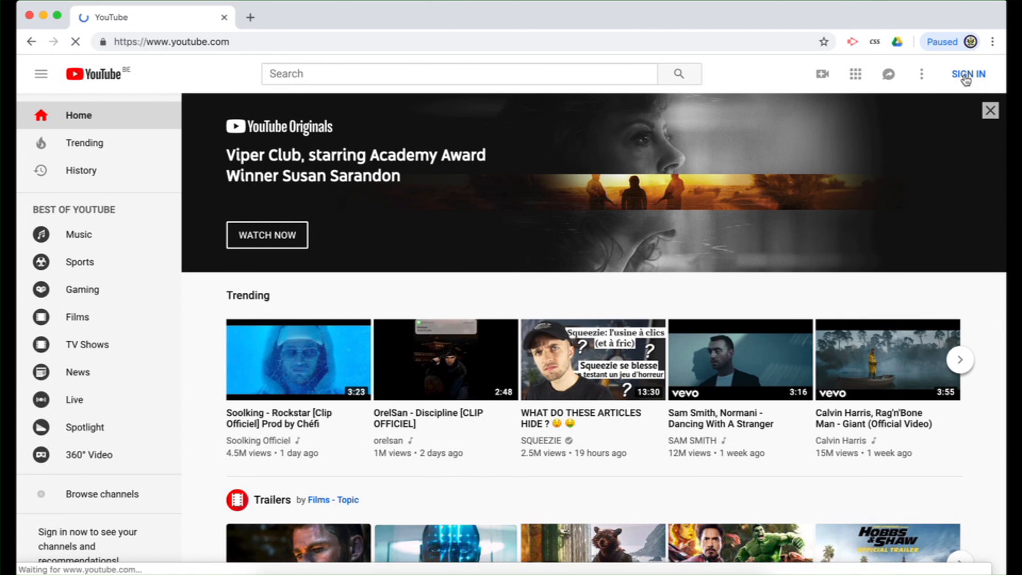
{"action": "left_click", "coordinate": [967, 73]}
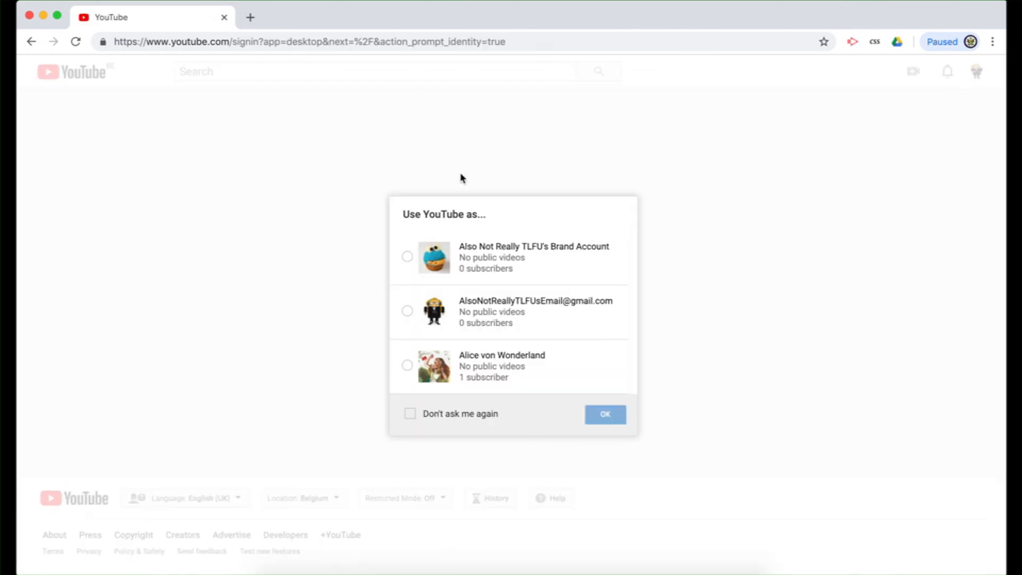
{"action": "mouse_move", "coordinate": [697, 462]}
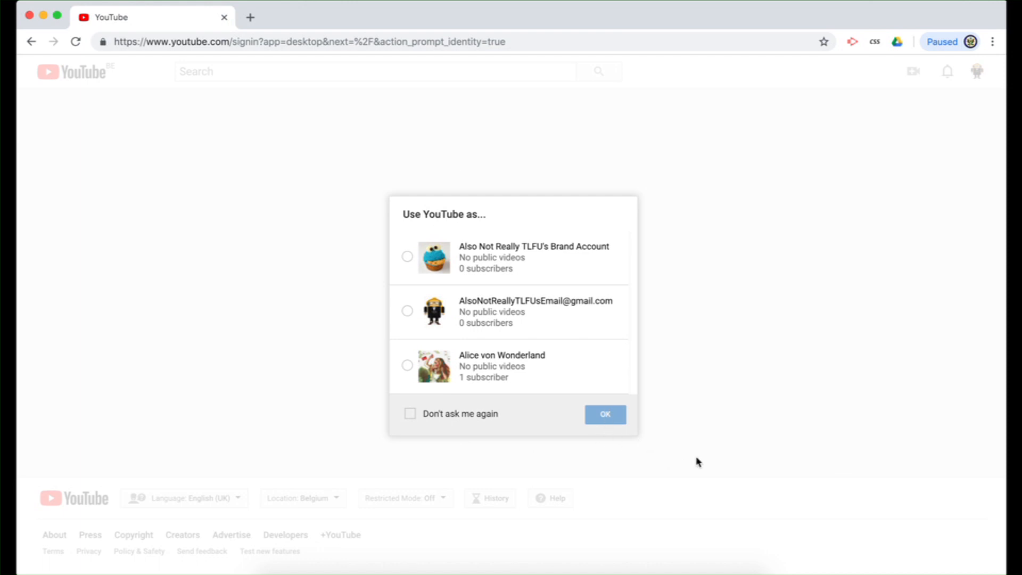
{"action": "mouse_move", "coordinate": [674, 200]}
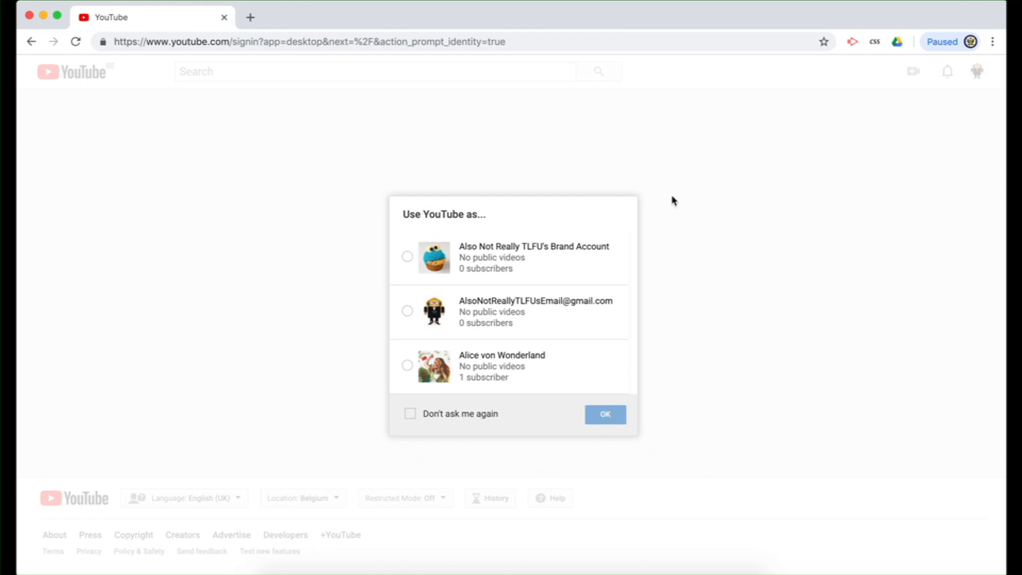
{"action": "mouse_move", "coordinate": [458, 433]}
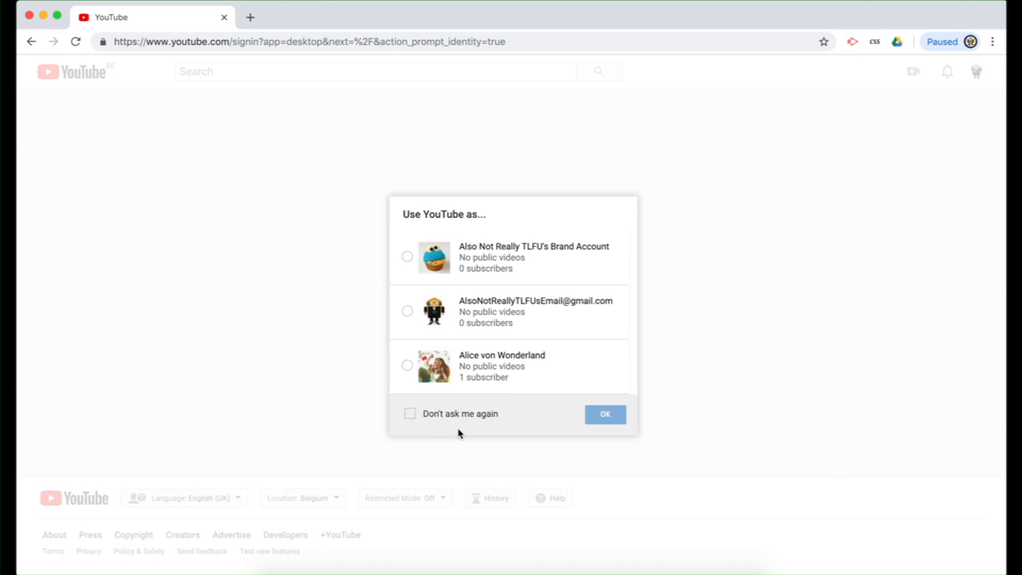
{"action": "mouse_move", "coordinate": [520, 383]}
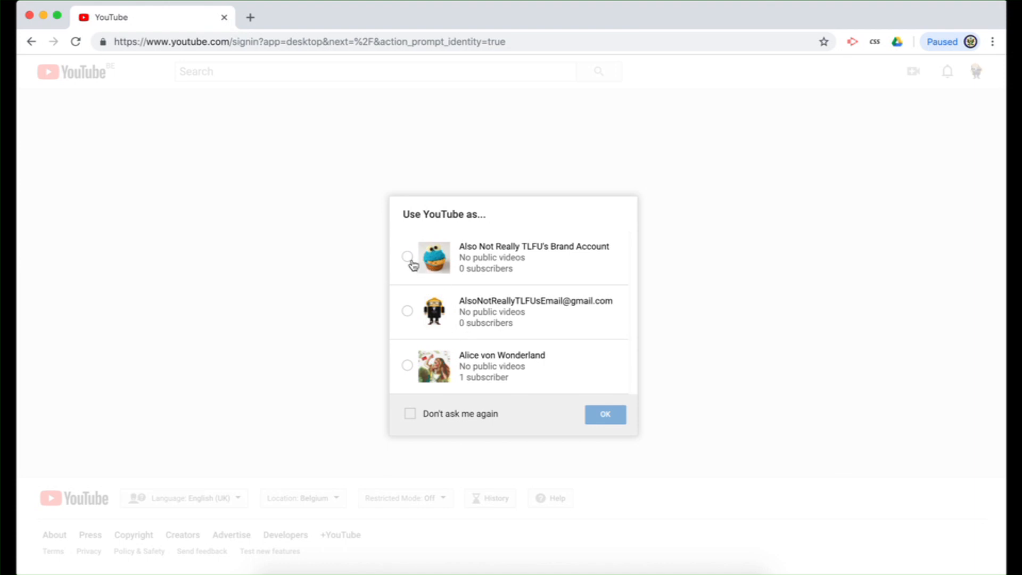
{"action": "left_click", "coordinate": [406, 256]}
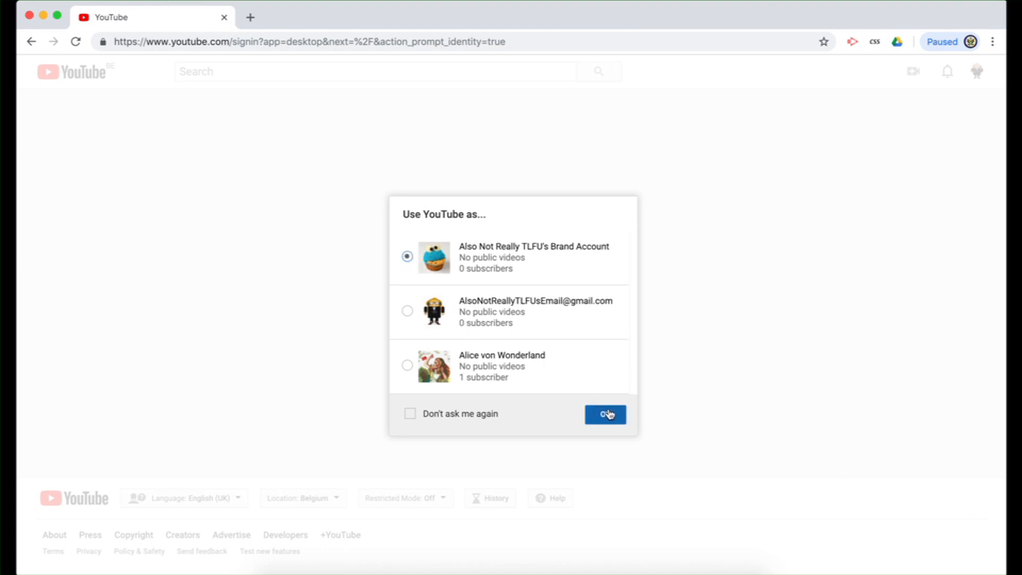
{"action": "left_click", "coordinate": [603, 413]}
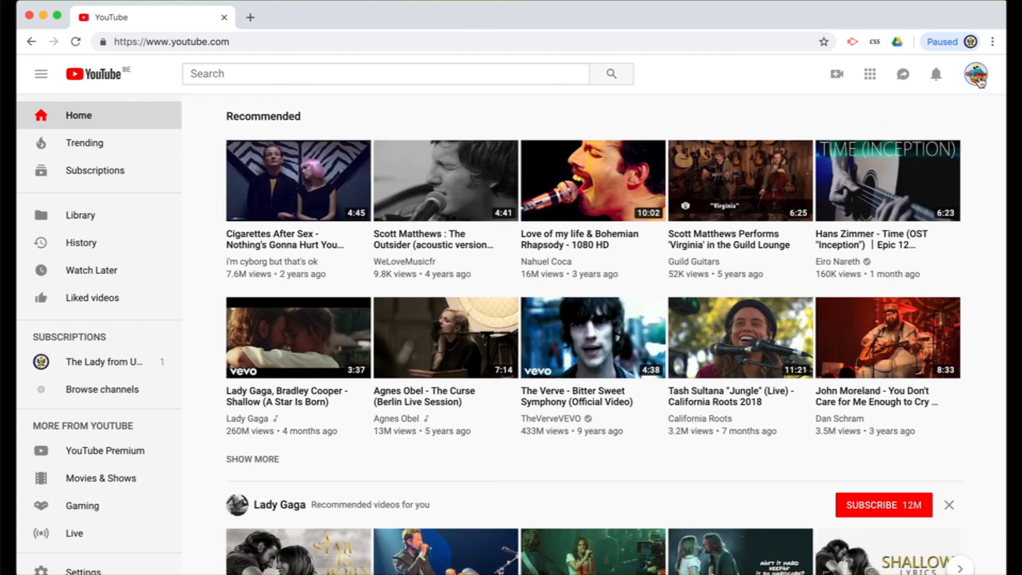
Open Switch account from the avatar menu to confirm the deleted channel is gone
{"action": "left_click", "coordinate": [975, 73]}
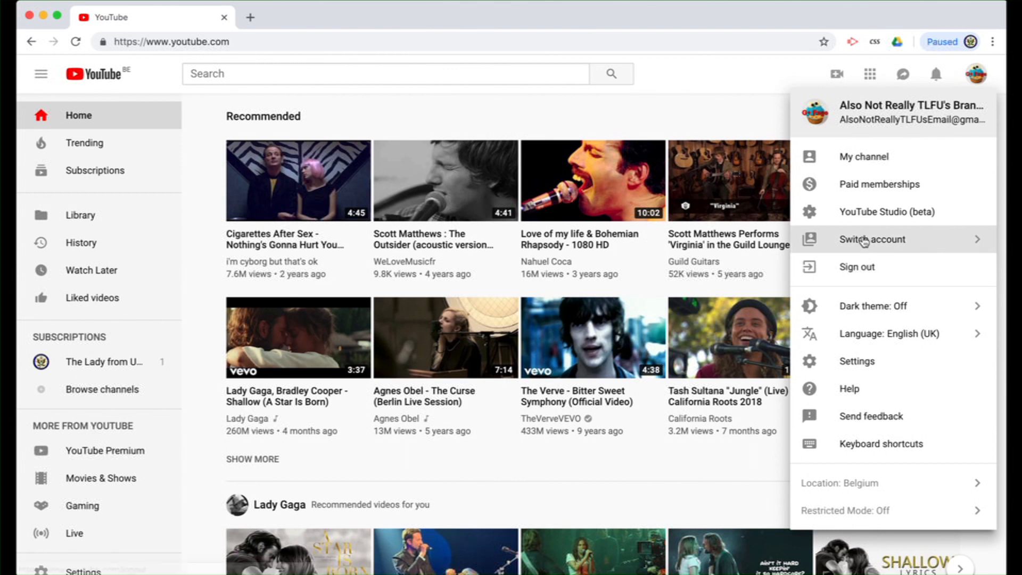
{"action": "left_click", "coordinate": [873, 239]}
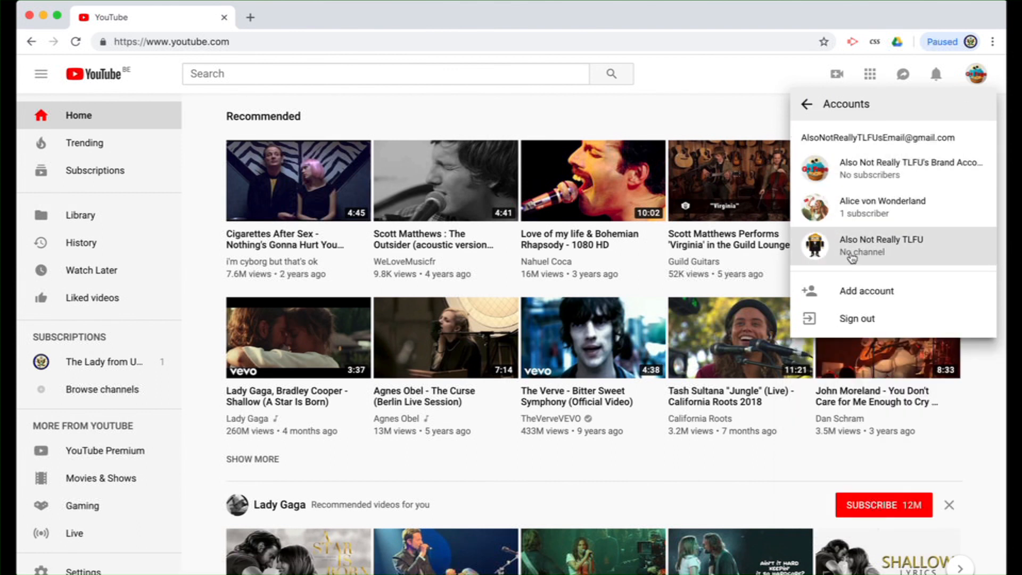
{"action": "mouse_move", "coordinate": [836, 207]}
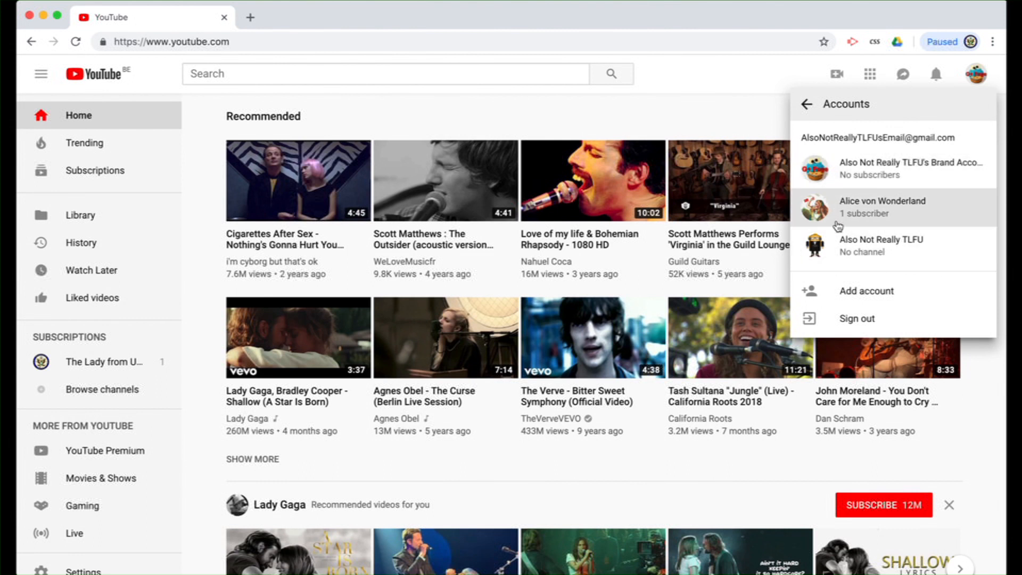